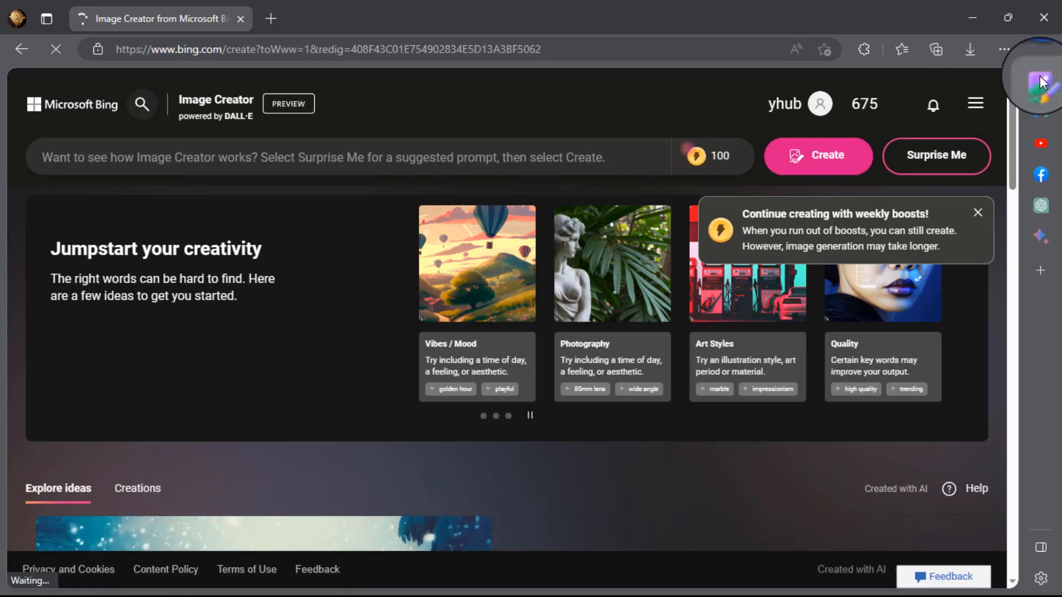
Step: Dismiss the weekly boosts notice and the Jumpstart your creativity banner, starting a 'riding a motorcycle' prompt
{"action": "left_click", "coordinate": [1041, 81]}
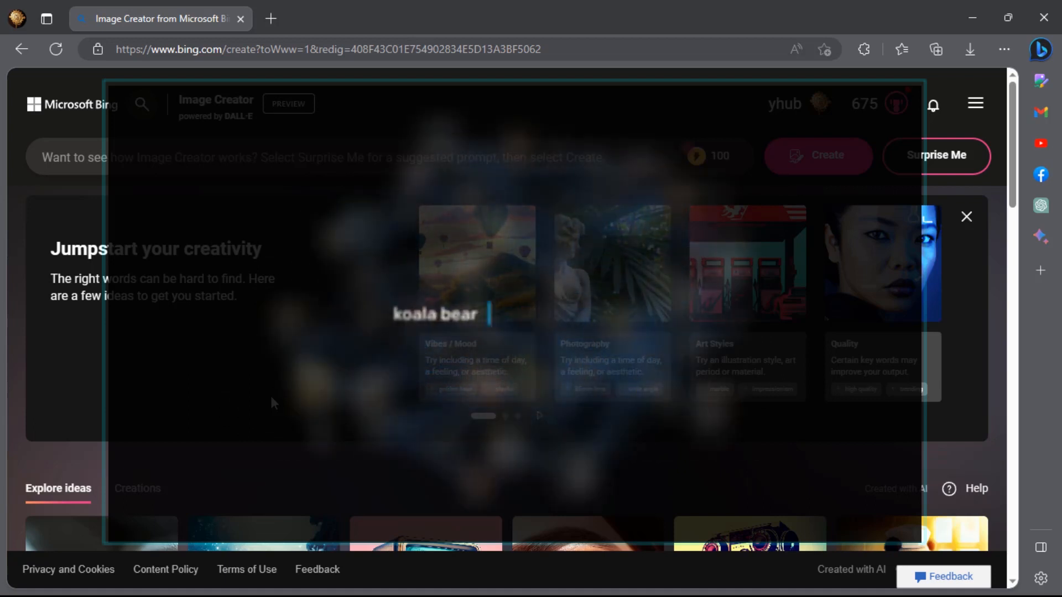
{"action": "type", "text": "riding a motorcycle"}
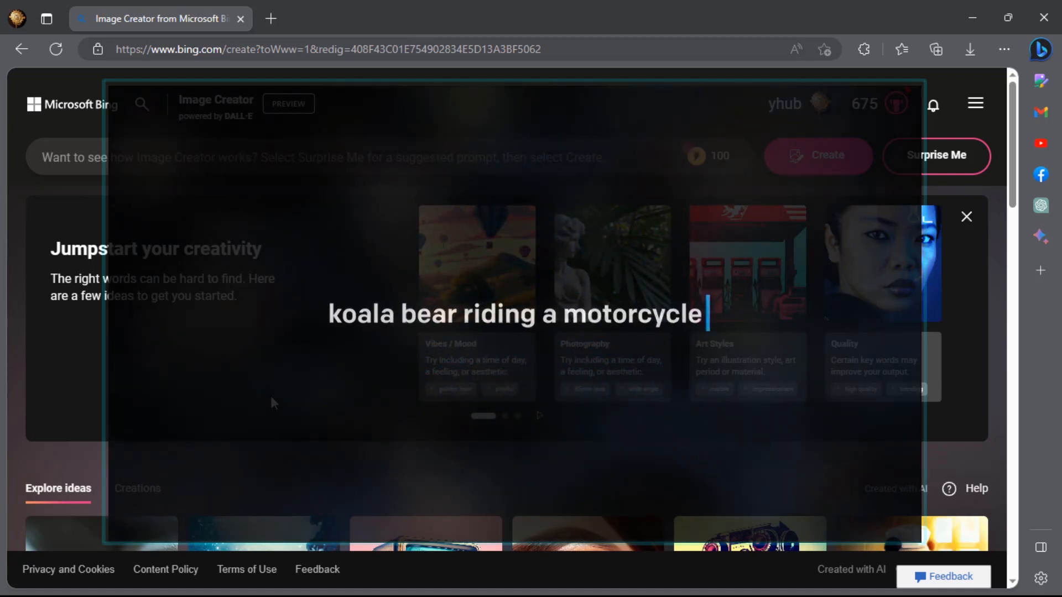
{"action": "left_click", "coordinate": [966, 217]}
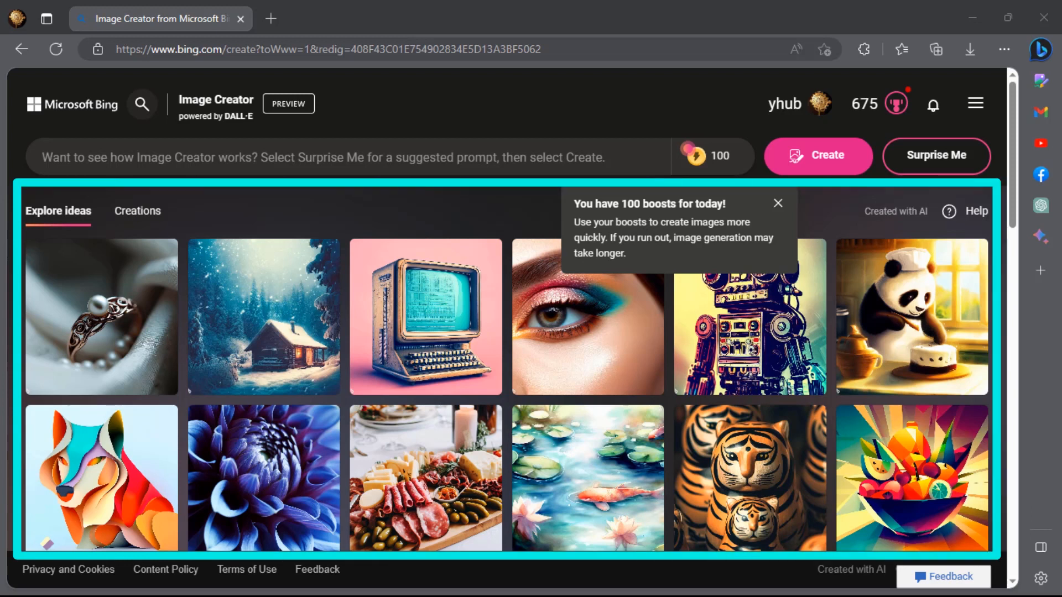
{"action": "scroll", "scroll_direction": "down", "scroll_amount": 3}
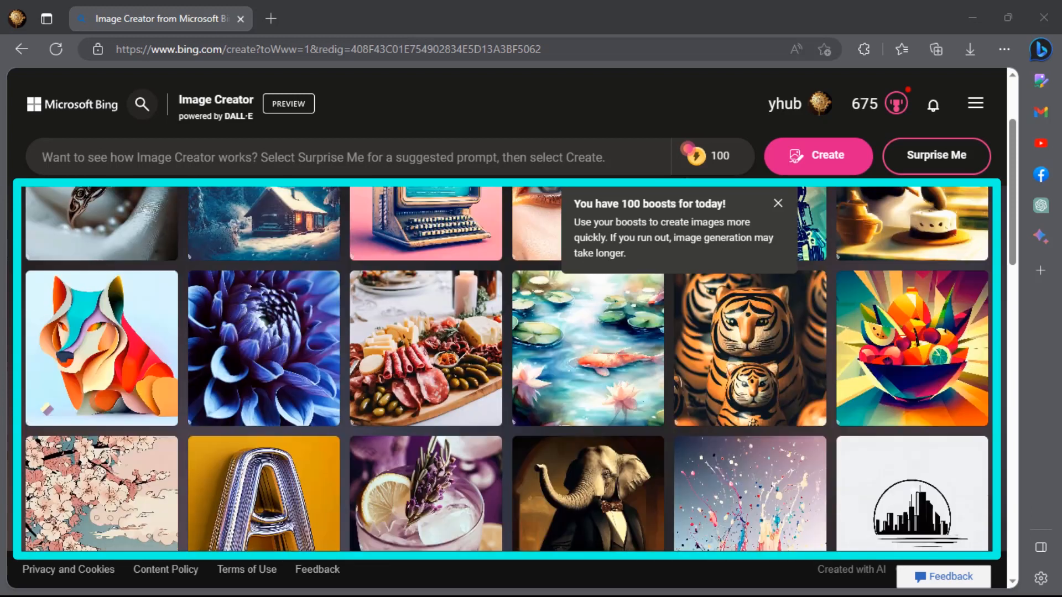
{"action": "scroll", "scroll_direction": "down", "scroll_amount": 3}
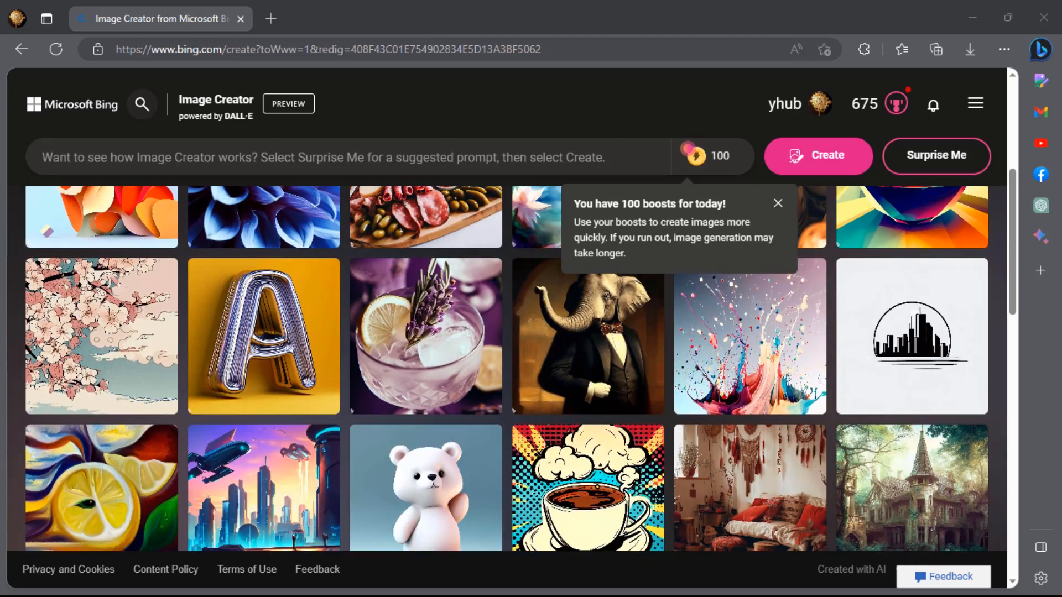
{"action": "scroll", "scroll_direction": "up", "scroll_amount": 3}
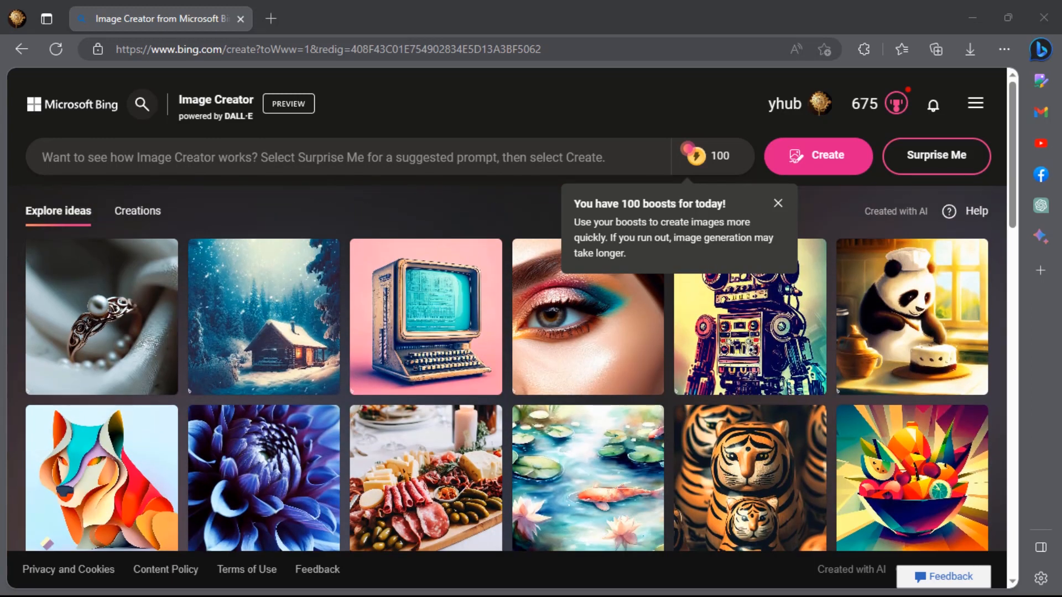
{"action": "scroll", "scroll_direction": "down", "scroll_amount": 3}
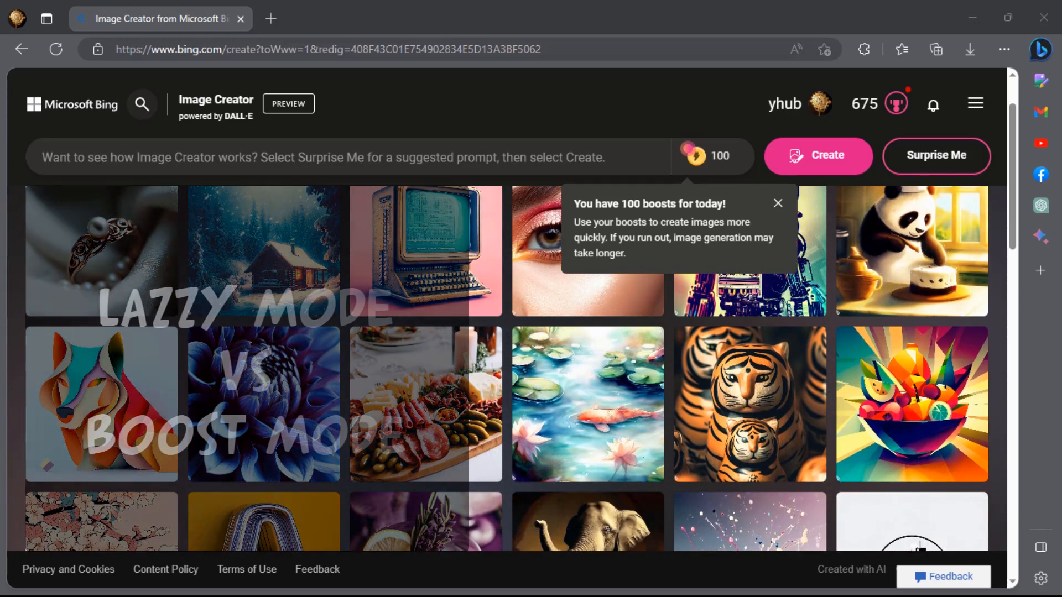
{"action": "scroll", "scroll_direction": "down", "scroll_amount": 3}
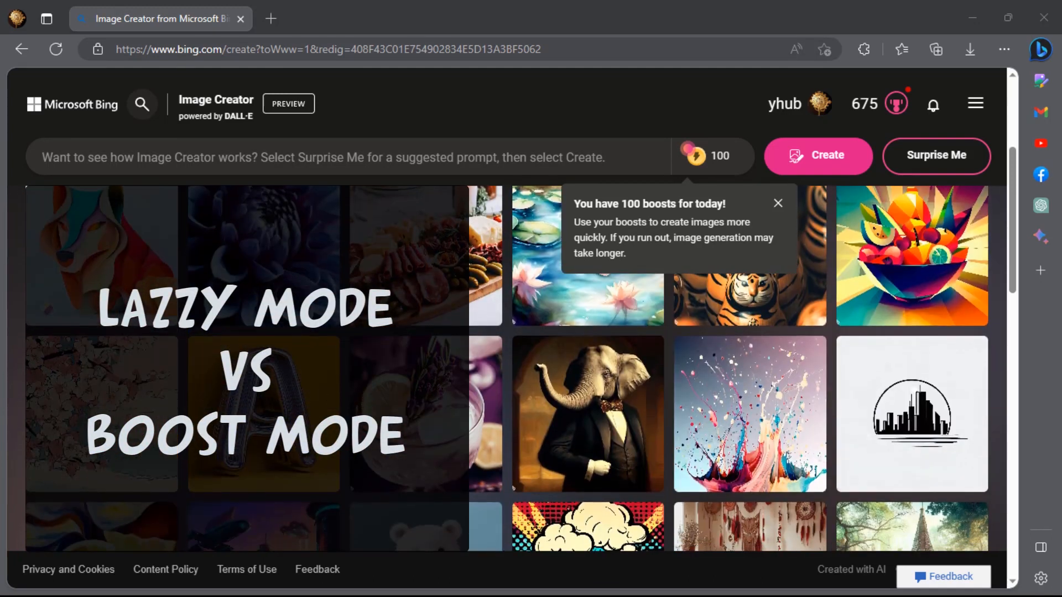
{"action": "scroll", "scroll_direction": "down", "scroll_amount": 3}
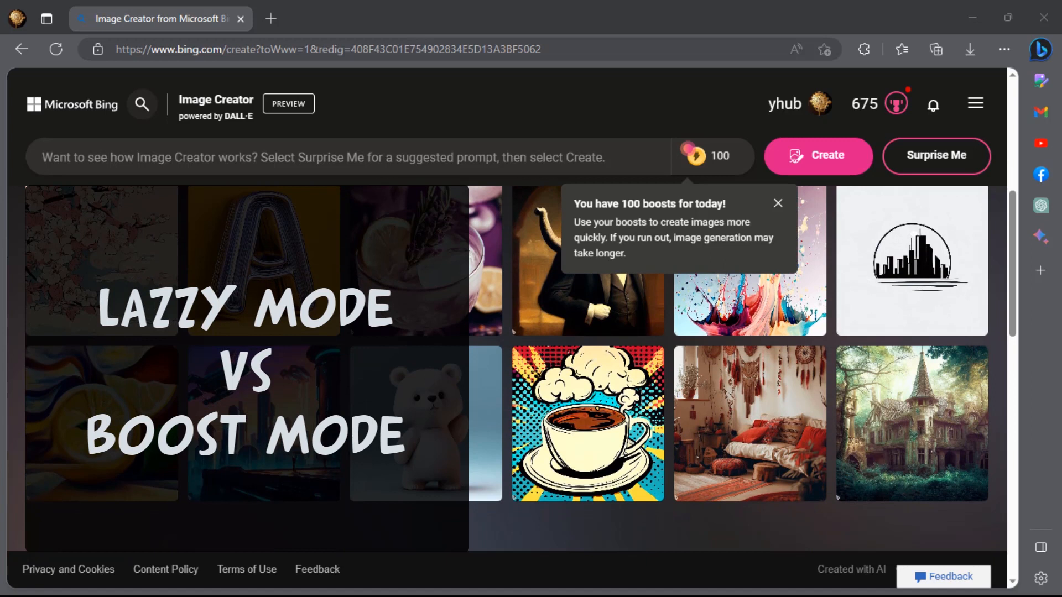
{"action": "scroll", "scroll_direction": "down", "scroll_amount": 3}
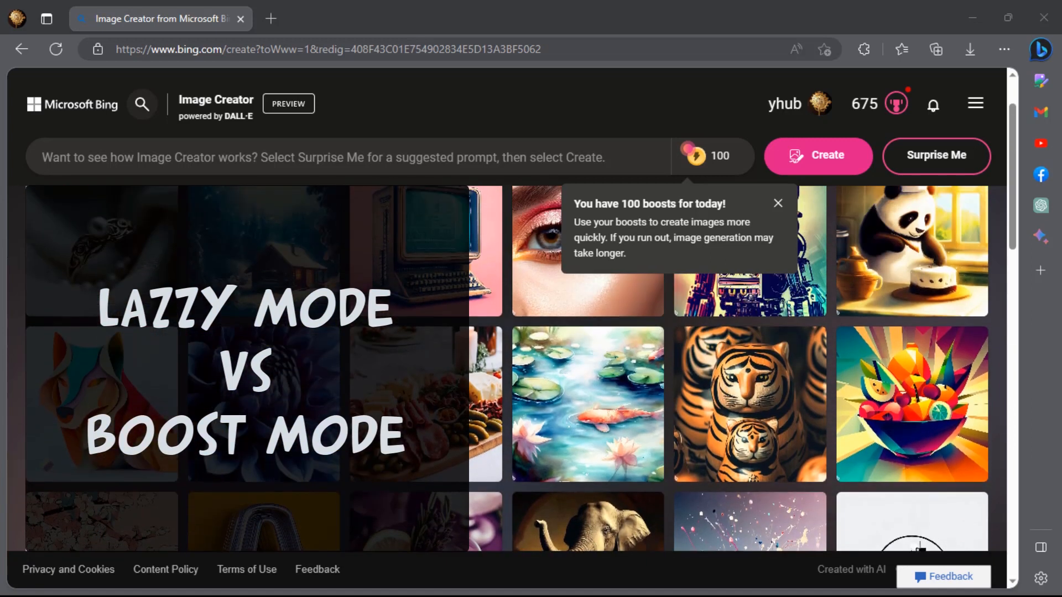
{"action": "scroll", "scroll_direction": "up", "scroll_amount": 3}
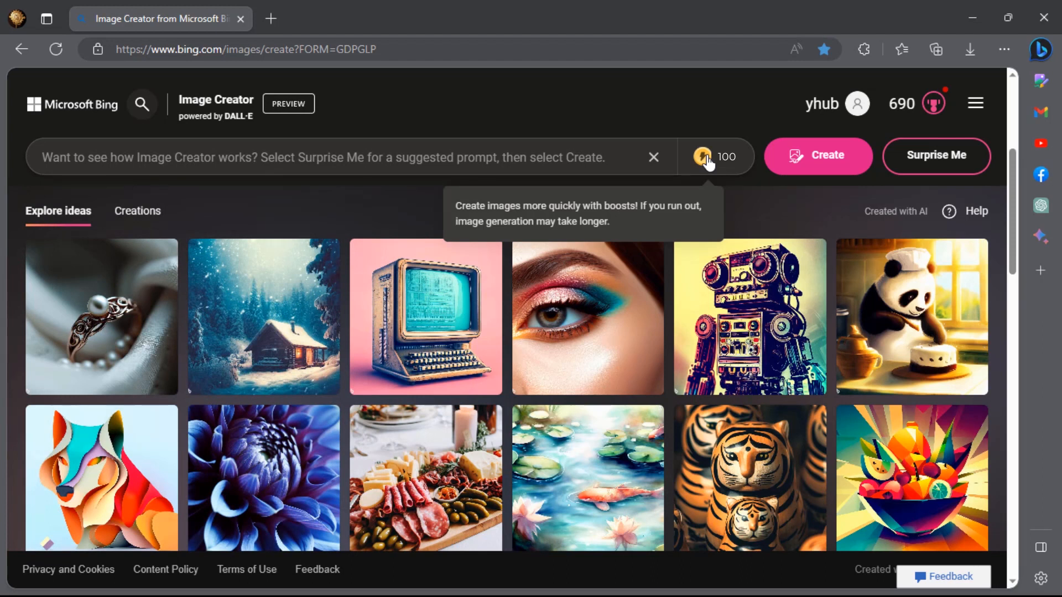
{"action": "mouse_move", "coordinate": [691, 197]}
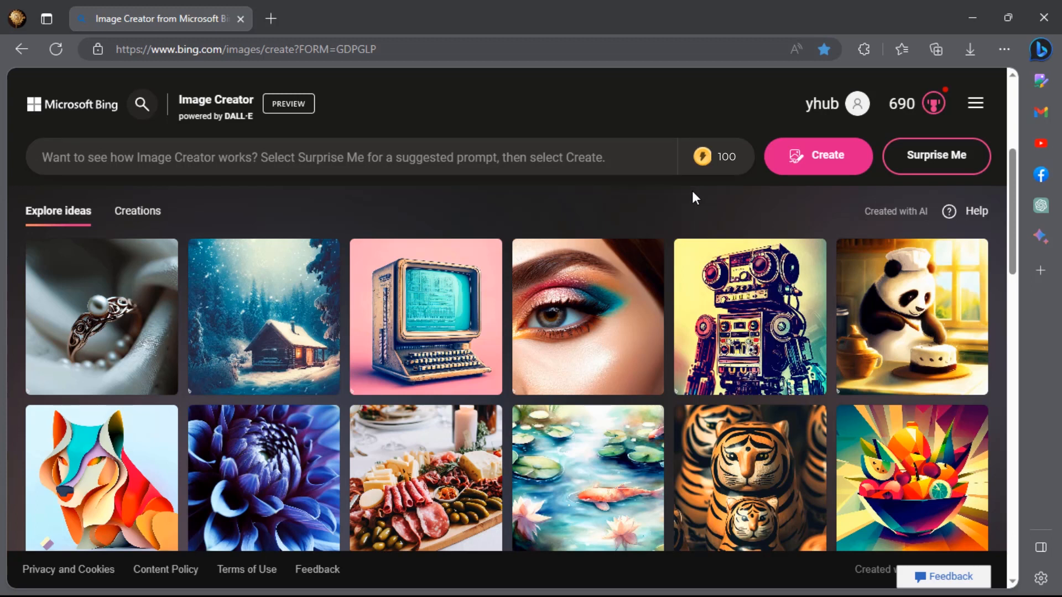
{"action": "mouse_move", "coordinate": [684, 218]}
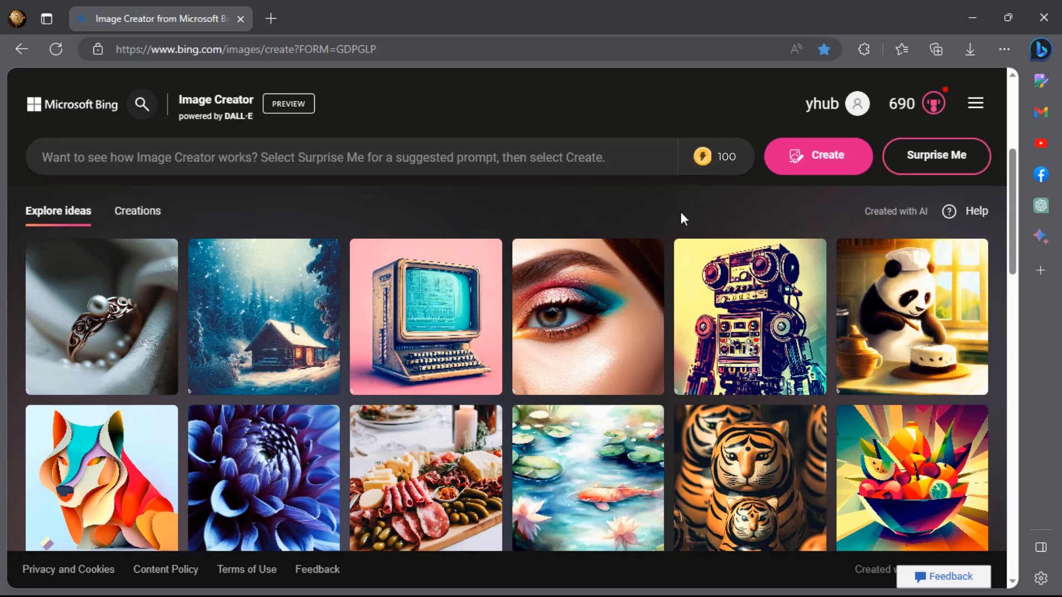
{"action": "mouse_move", "coordinate": [937, 156]}
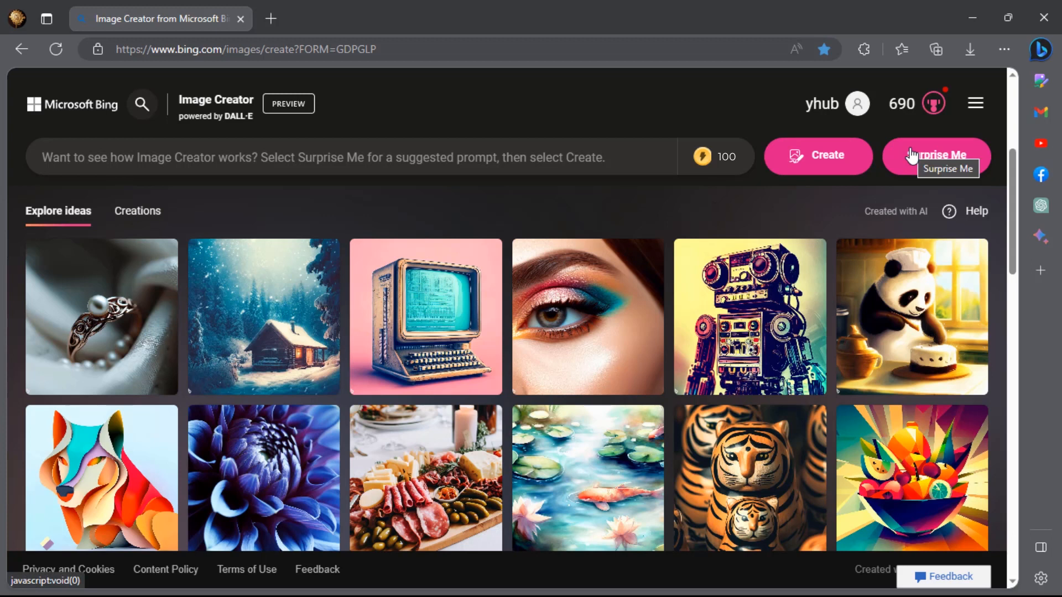
{"action": "left_click", "coordinate": [936, 156]}
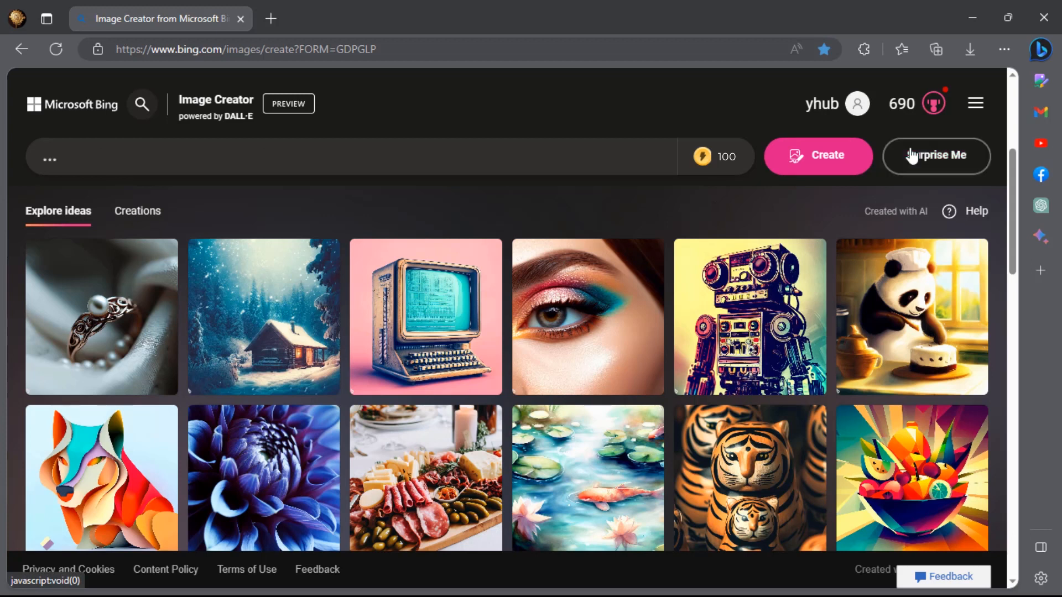
{"action": "left_click", "coordinate": [936, 156]}
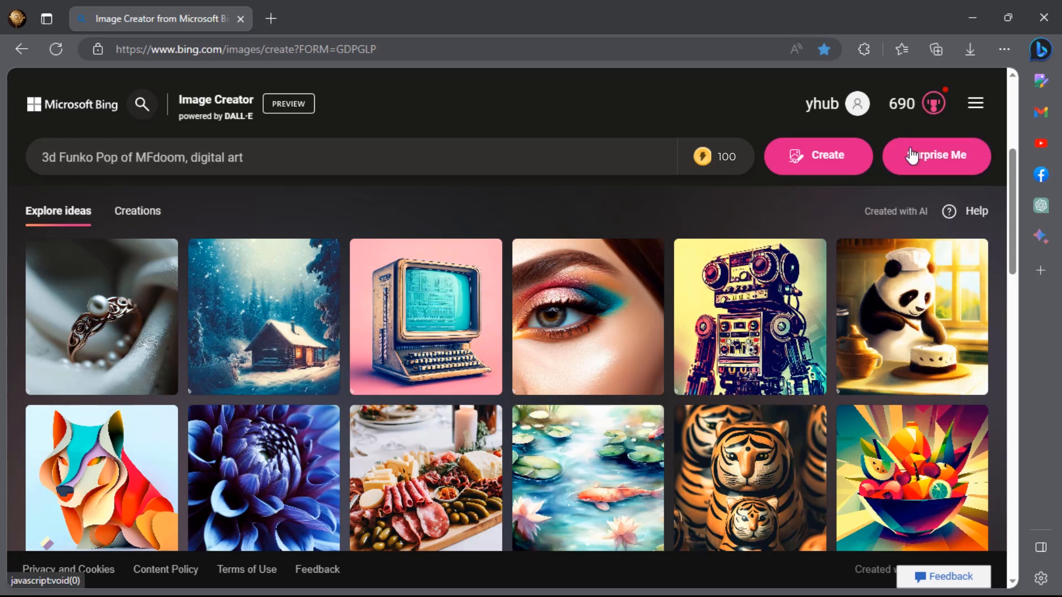
{"action": "left_click", "coordinate": [936, 156]}
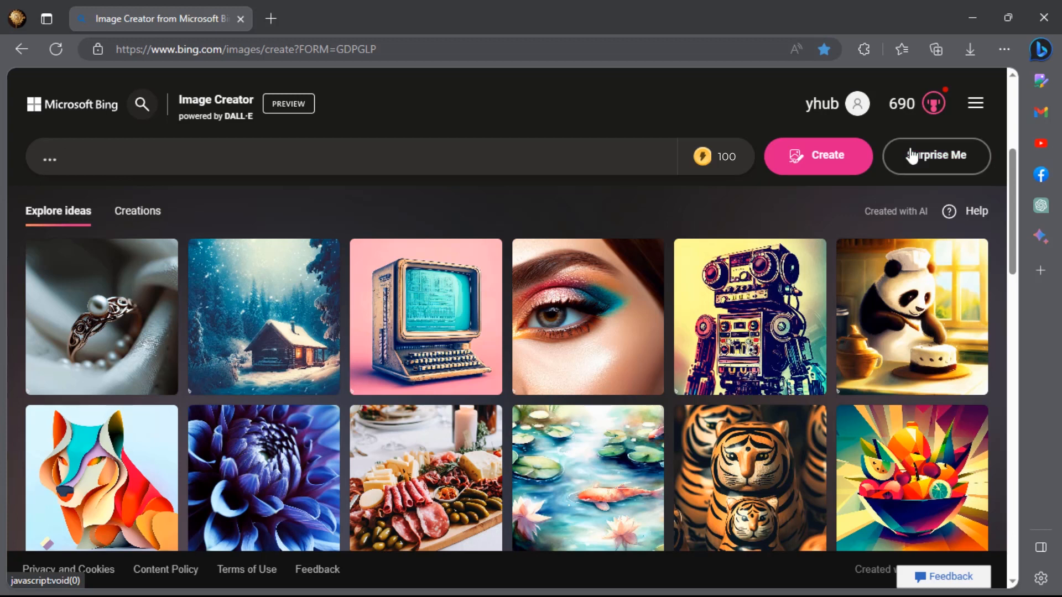
{"action": "left_click", "coordinate": [937, 156]}
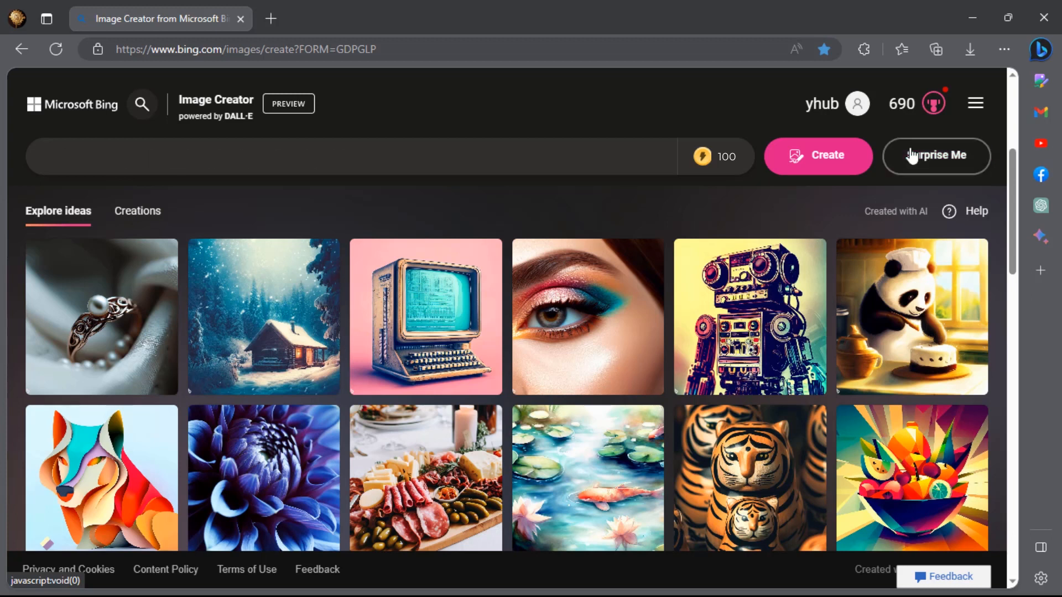
{"action": "left_click", "coordinate": [936, 156]}
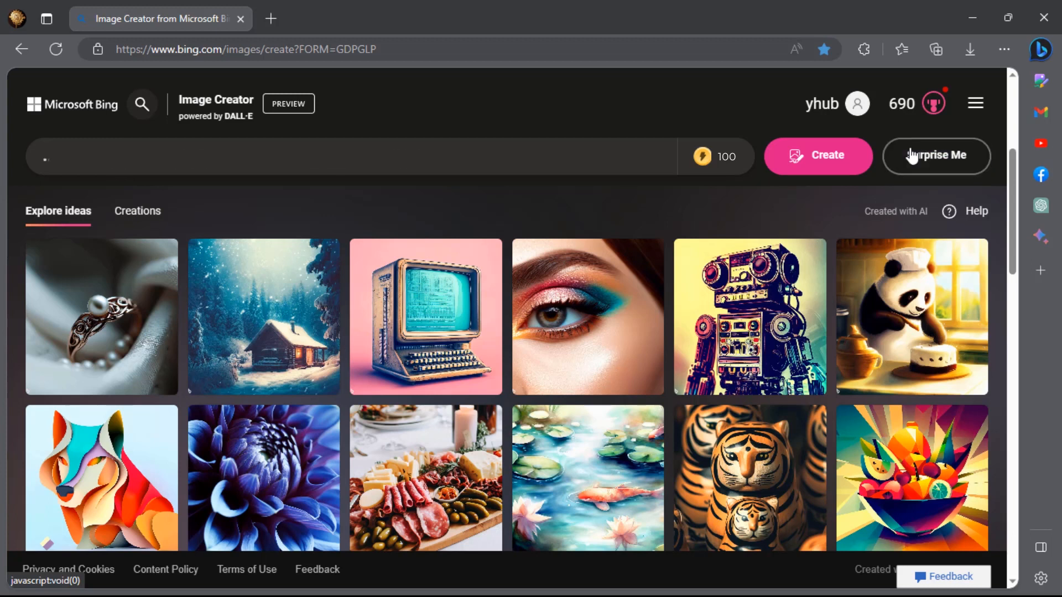
{"action": "left_click", "coordinate": [936, 156]}
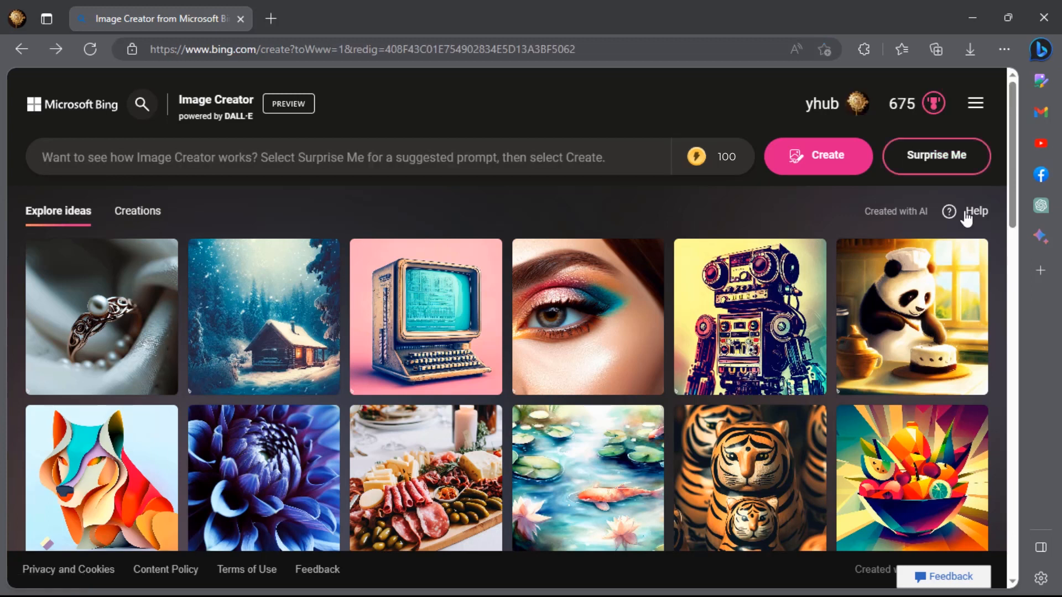
Step: Open the Image Creator Help FAQ and expand question 05, How do I create better prompts?
{"action": "left_click", "coordinate": [976, 211]}
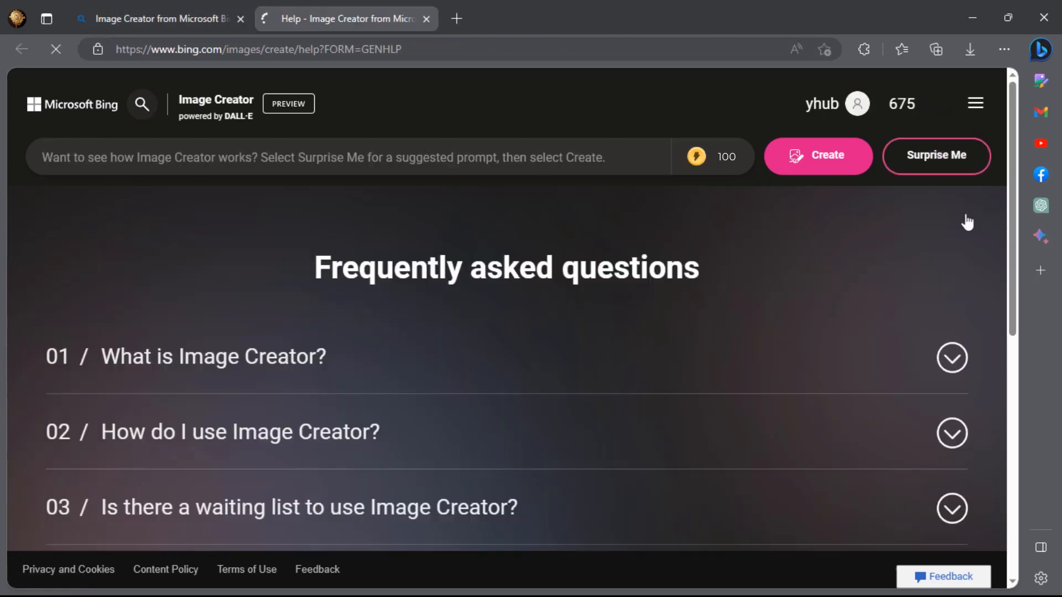
{"action": "scroll", "scroll_direction": "down", "scroll_amount": 3}
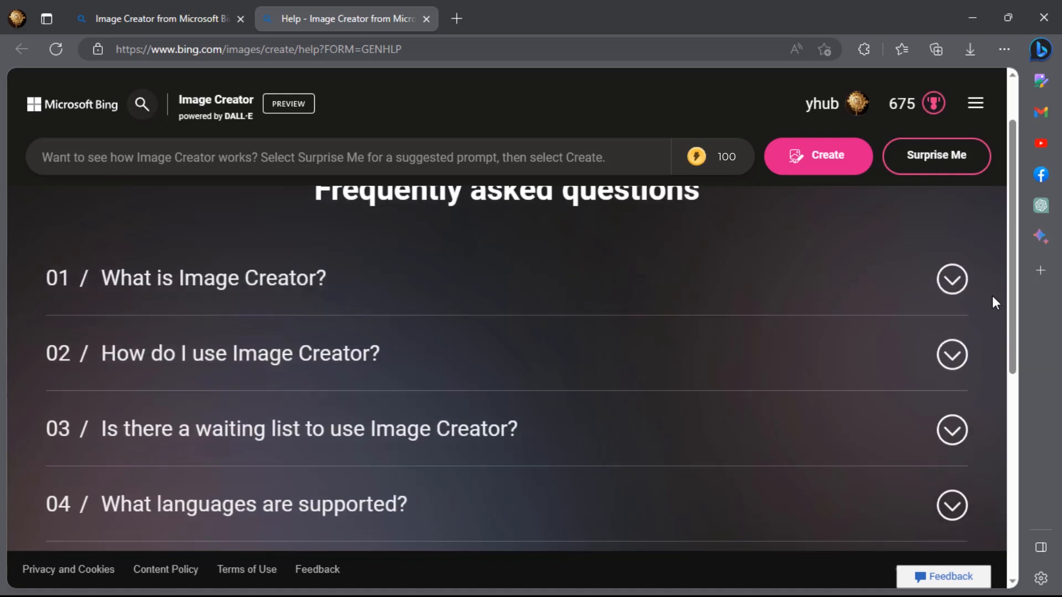
{"action": "scroll", "scroll_direction": "down", "scroll_amount": 3}
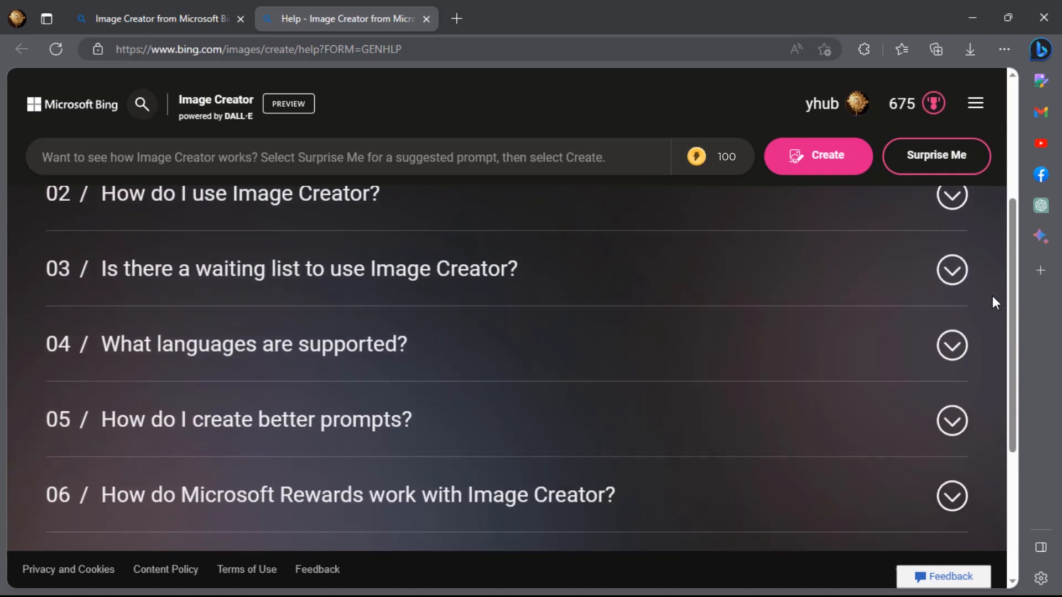
{"action": "scroll", "scroll_direction": "down", "scroll_amount": 3}
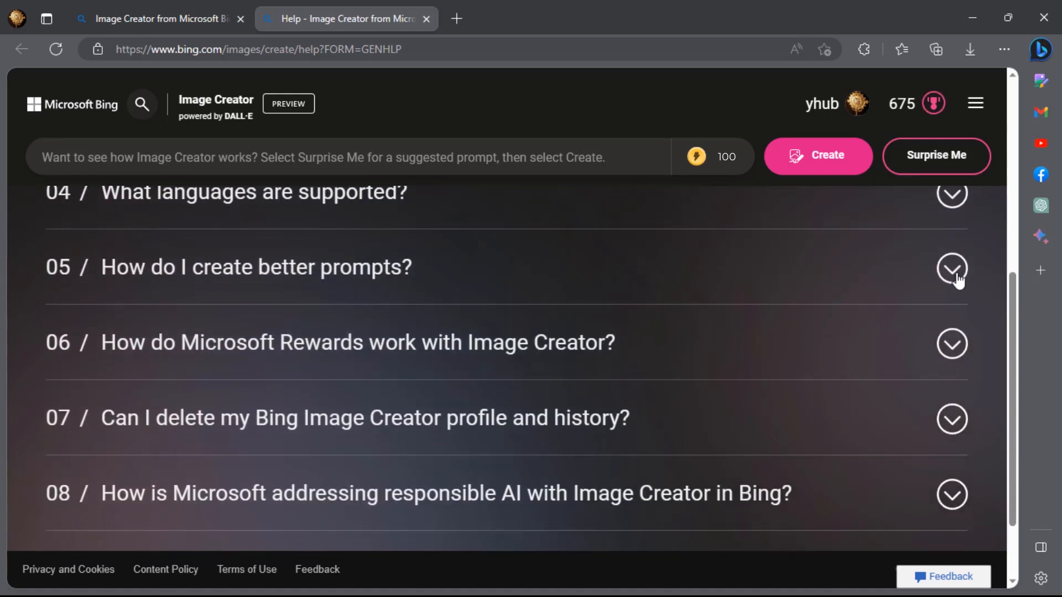
{"action": "left_click", "coordinate": [951, 267]}
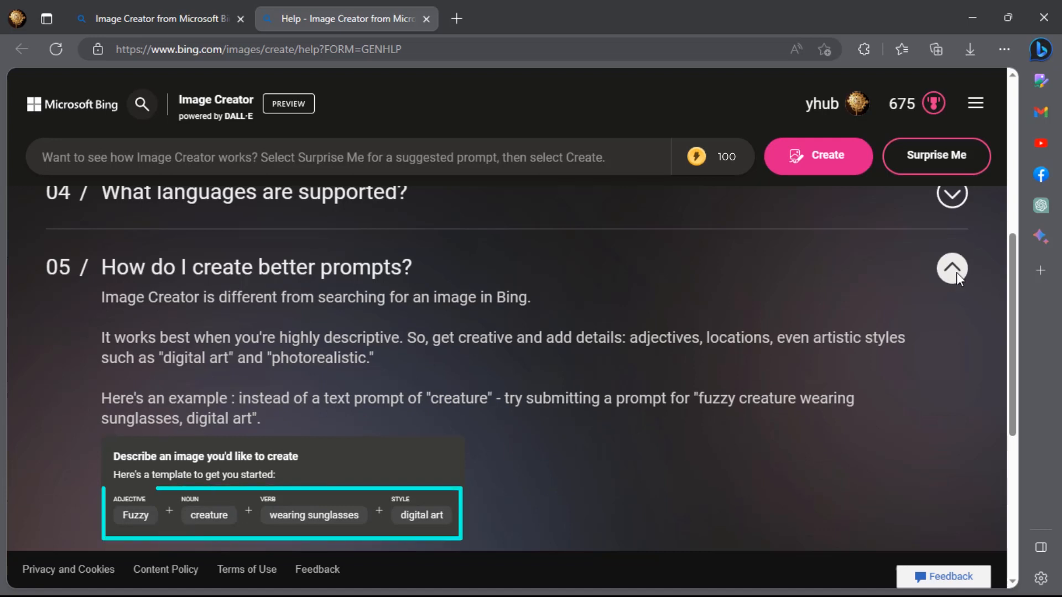
{"action": "mouse_move", "coordinate": [953, 268]}
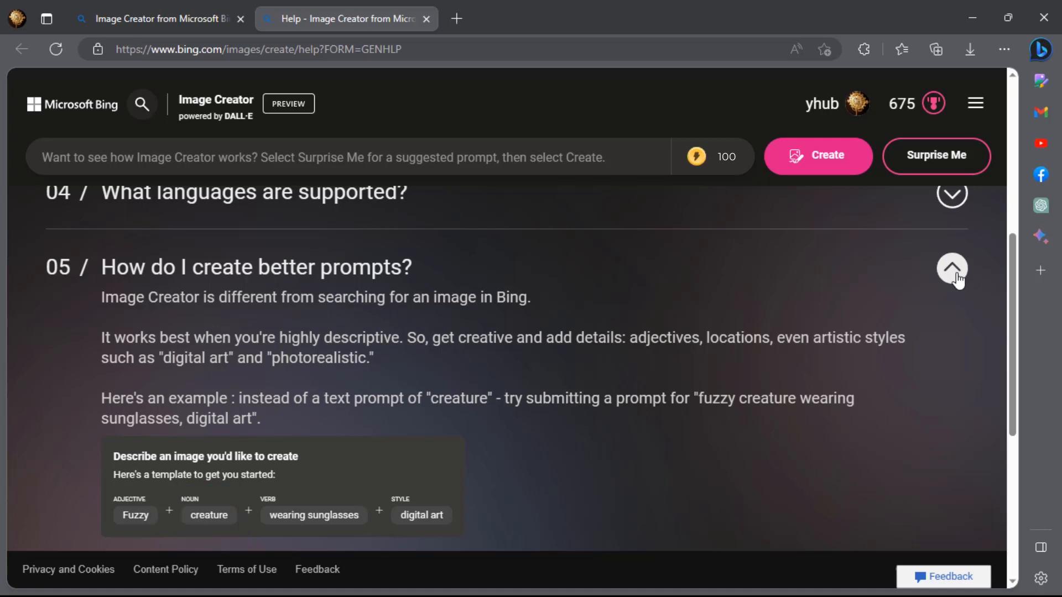
{"action": "left_click", "coordinate": [135, 514]}
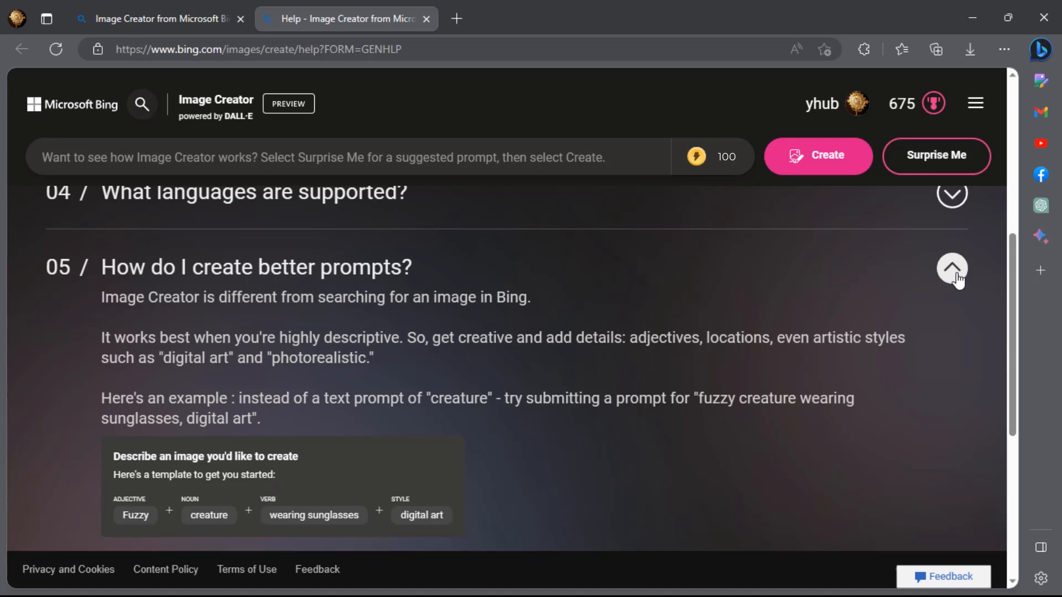
{"action": "mouse_move", "coordinate": [958, 281]}
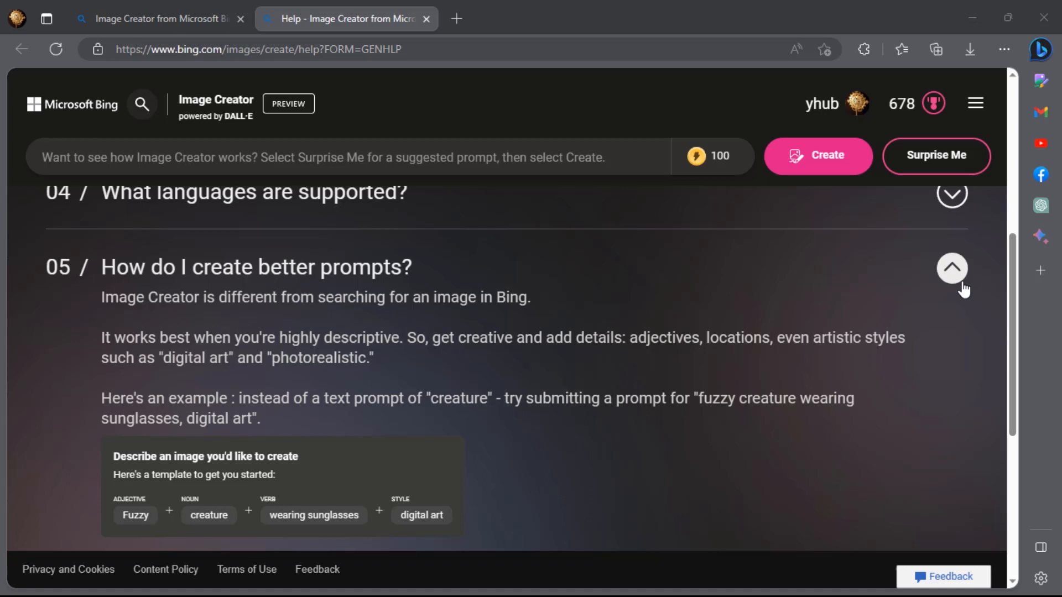
{"action": "mouse_move", "coordinate": [955, 286]}
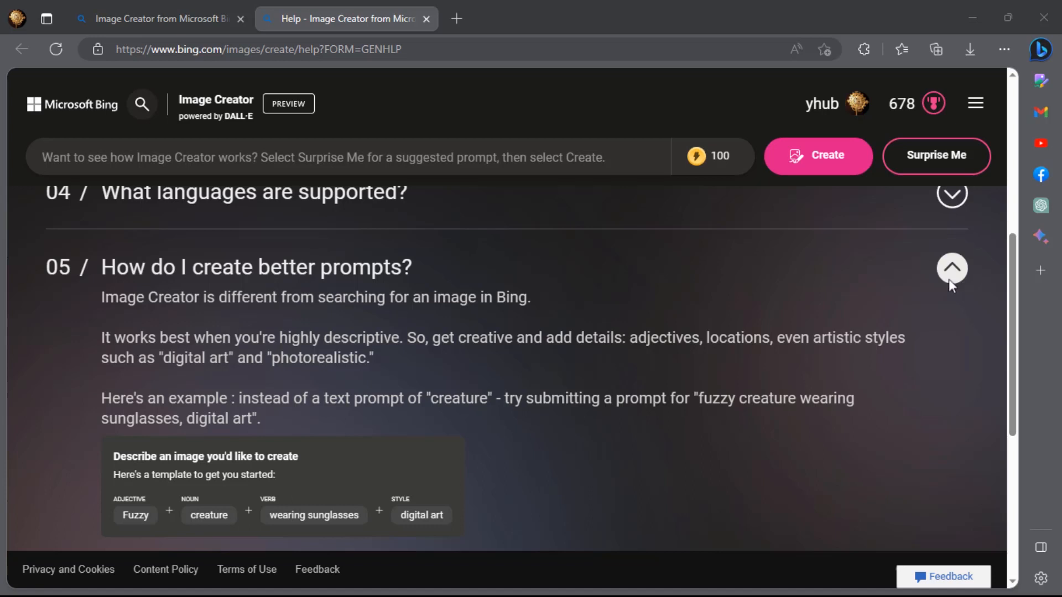
Step: Generate four images for the 'fuzzy creature waring sunglasses' prompt and open one blue creature full-size
{"action": "type", "text": "fuzzy creature waring sunglasses"}
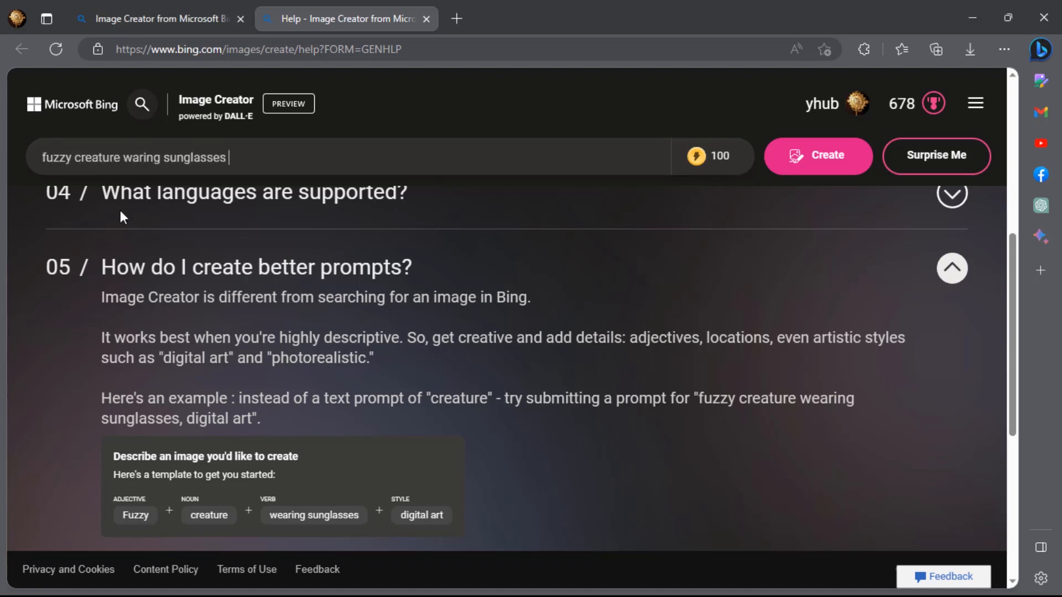
{"action": "left_click", "coordinate": [818, 156]}
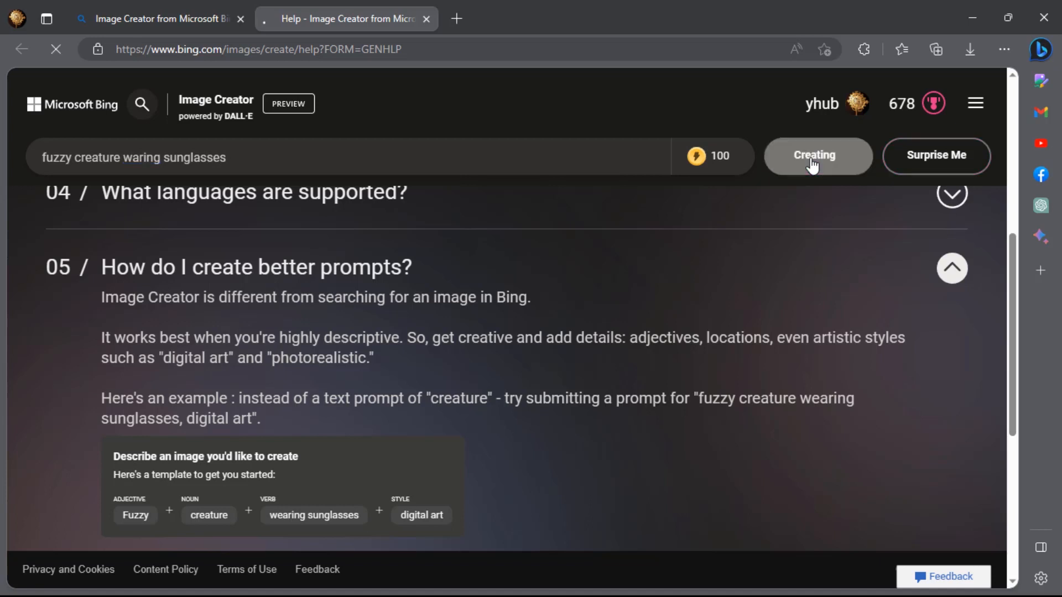
{"action": "left_click", "coordinate": [818, 156]}
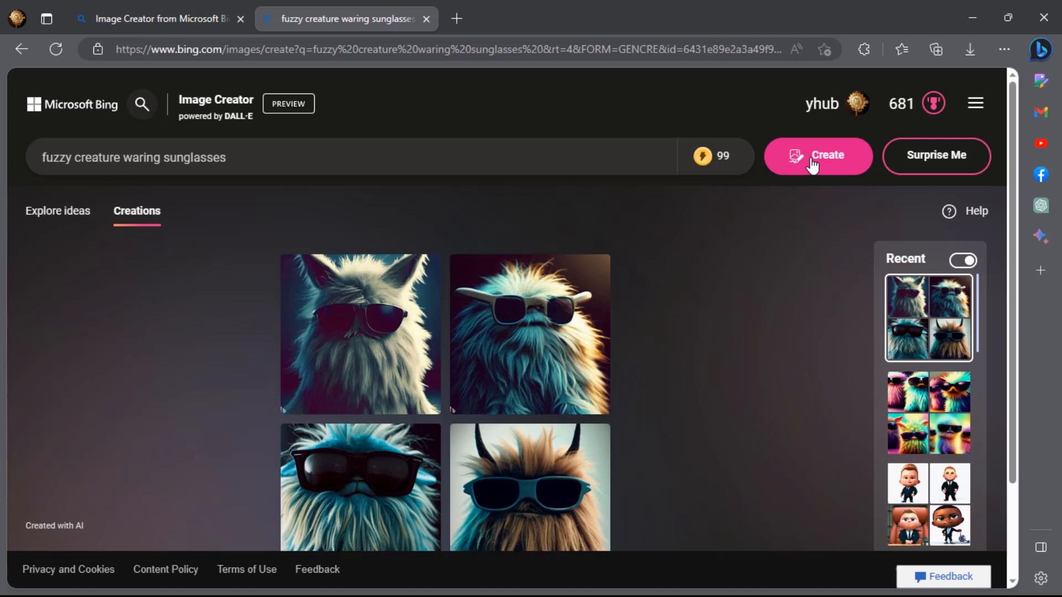
{"action": "scroll", "scroll_direction": "down", "scroll_amount": 3}
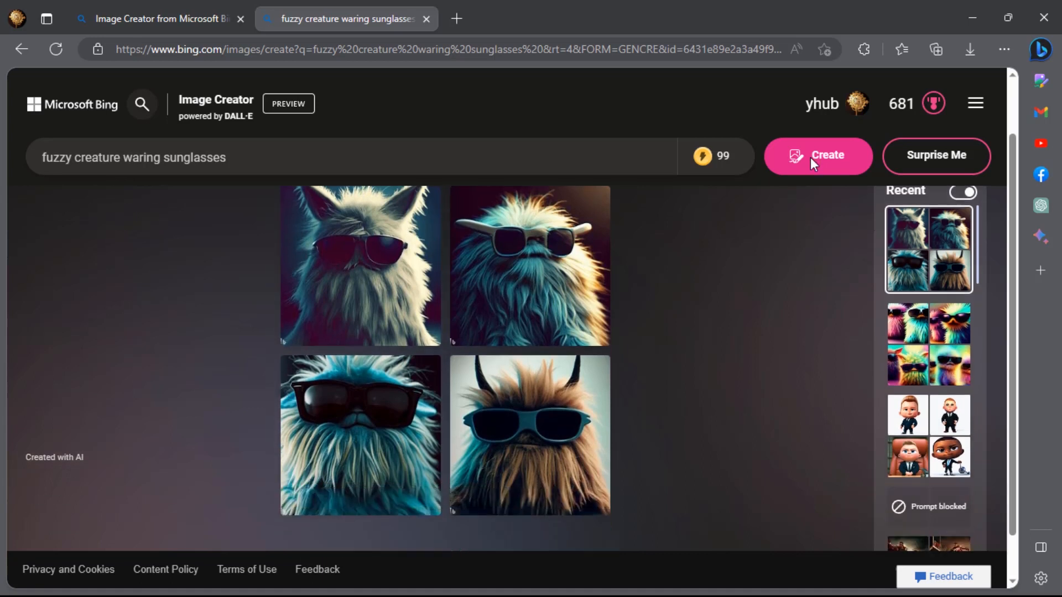
{"action": "scroll", "scroll_direction": "down", "scroll_amount": 3}
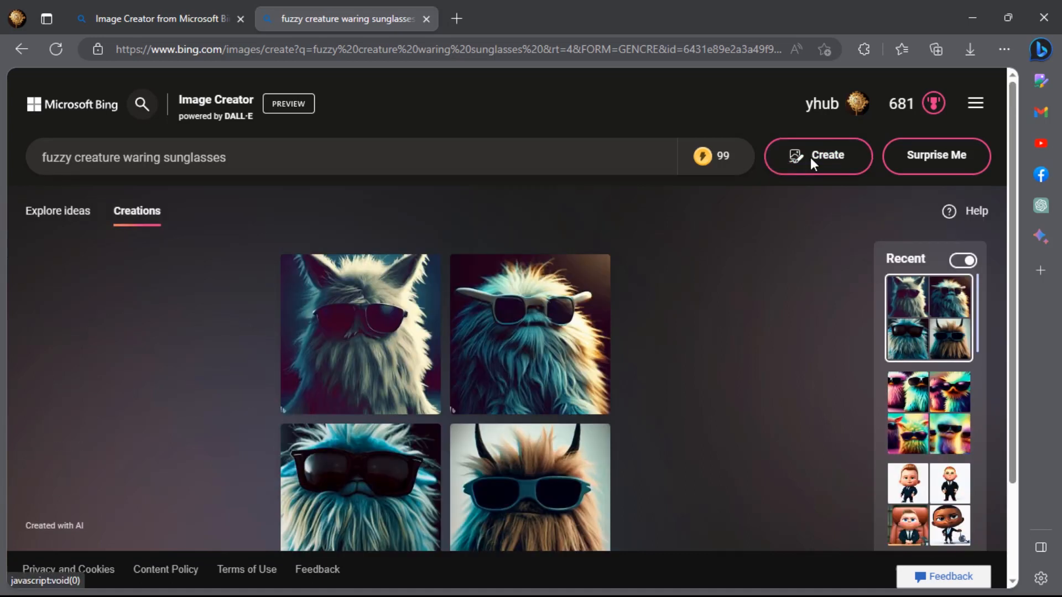
{"action": "scroll", "scroll_direction": "down", "scroll_amount": 3}
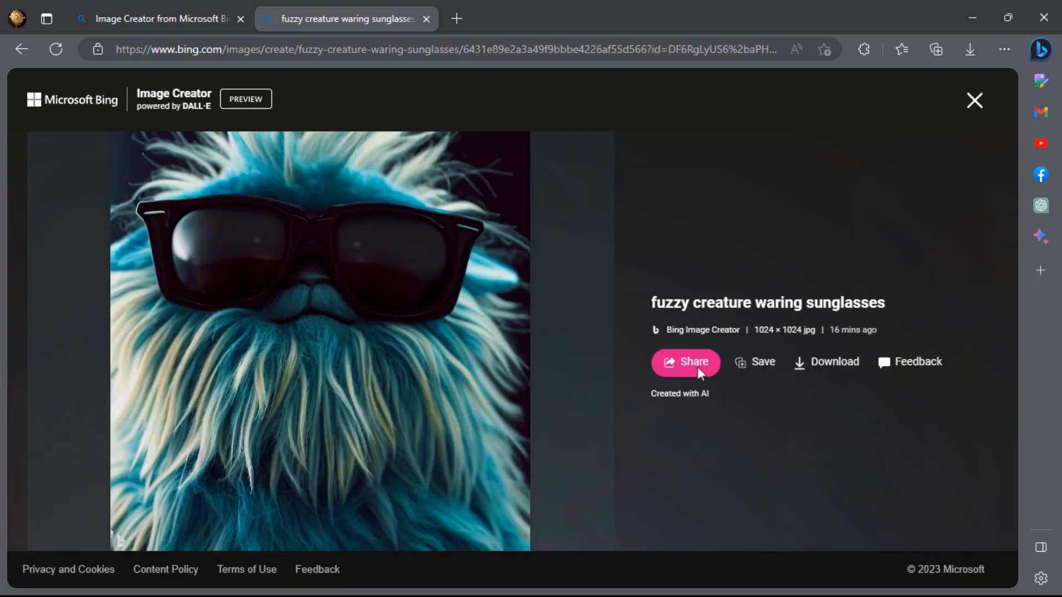
Step: Save the fuzzy creature image to an Edge collection, download it as a jpg, and return to the start page
{"action": "left_click", "coordinate": [756, 362]}
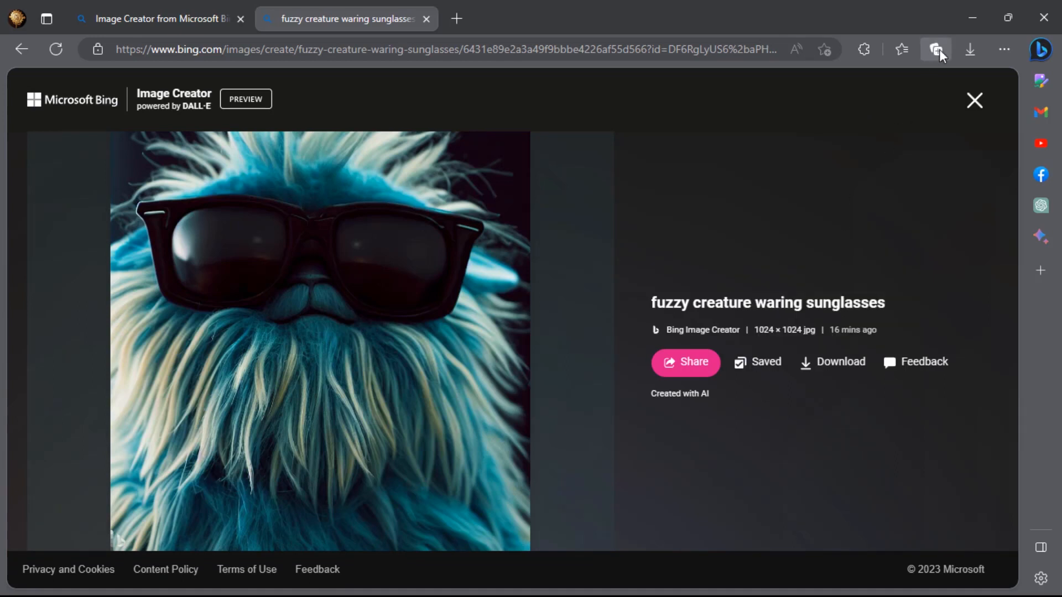
{"action": "left_click", "coordinate": [936, 49]}
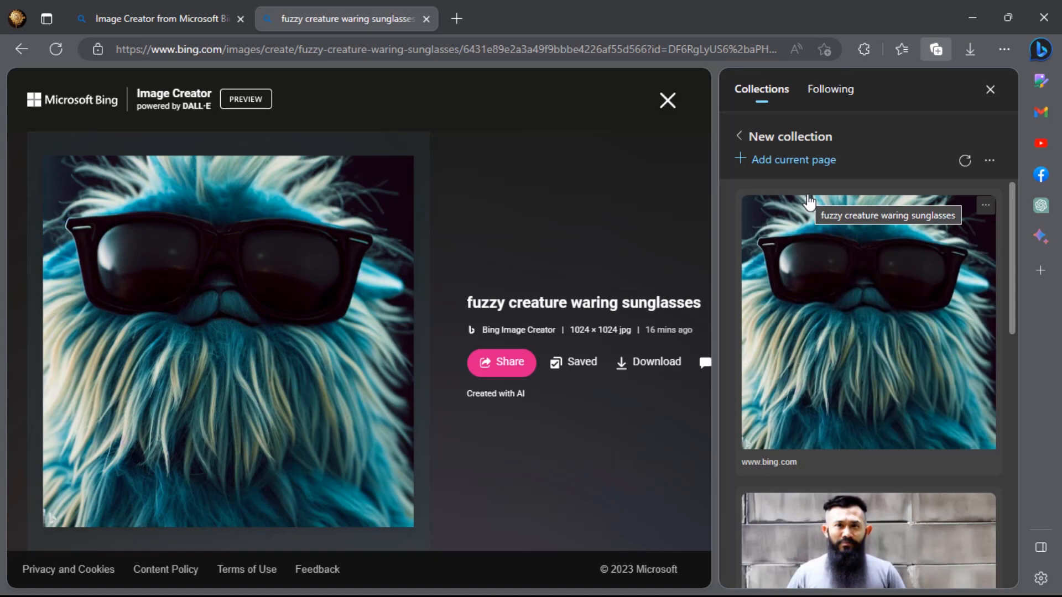
{"action": "left_click", "coordinate": [990, 89]}
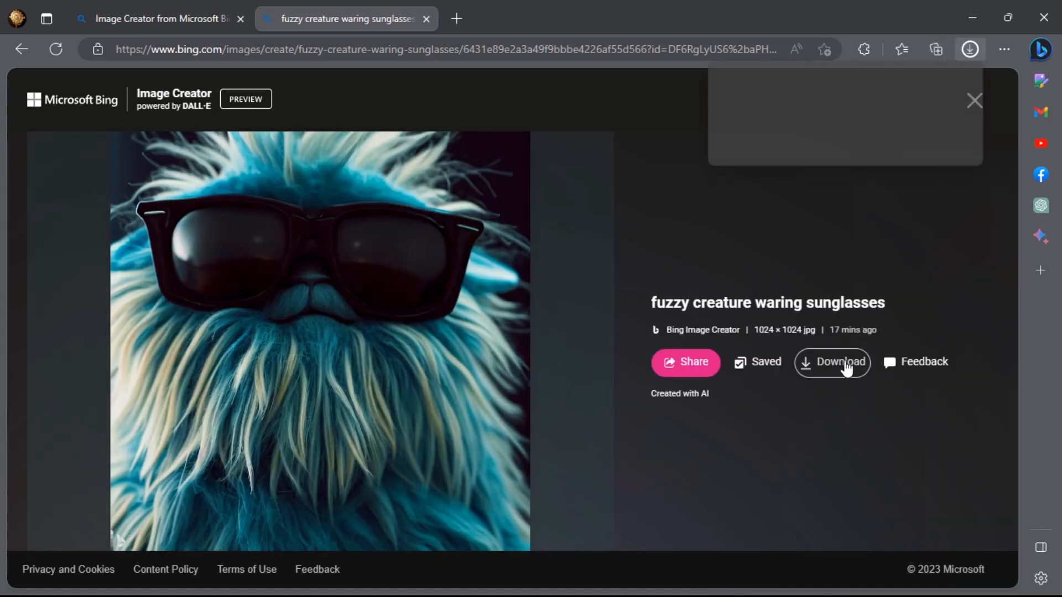
{"action": "left_click", "coordinate": [832, 363]}
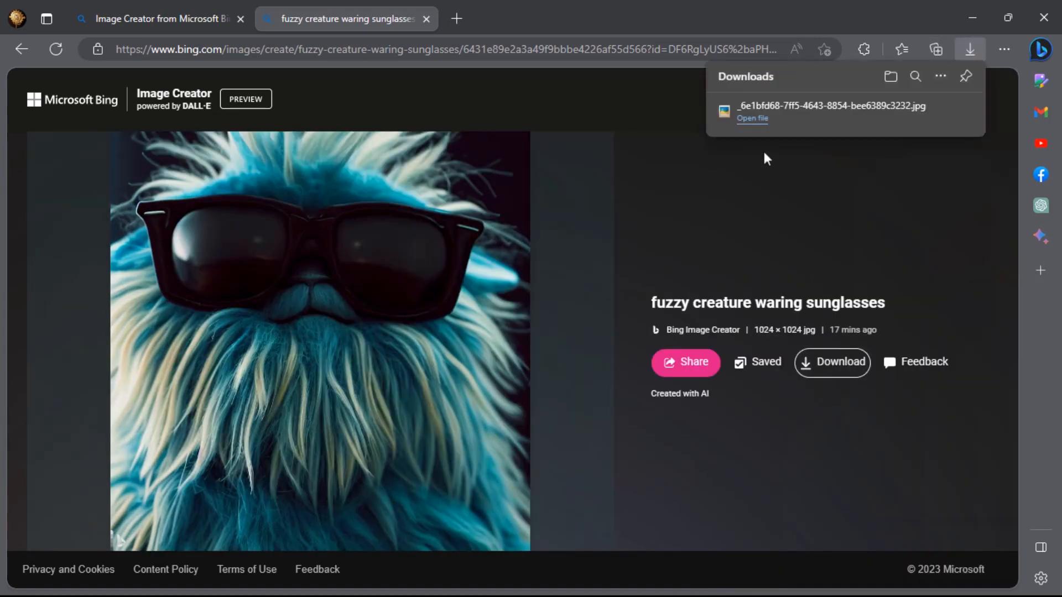
{"action": "left_click", "coordinate": [426, 18]}
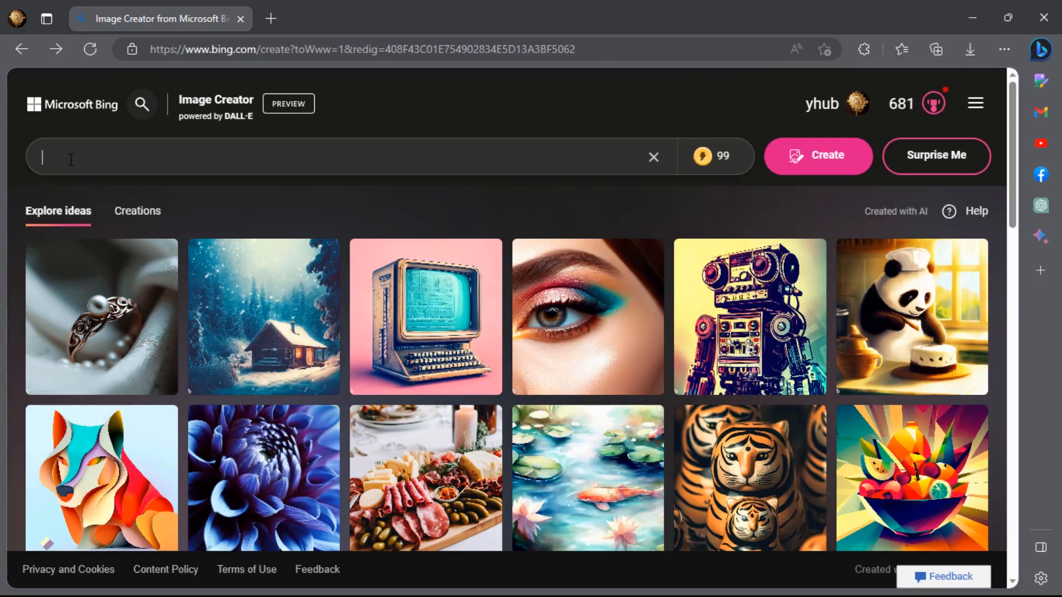
Step: Generate four images for 'a robot holding an umbrella in the rain, ink drawing'
{"action": "type", "text": "a robot holding an umbrella"}
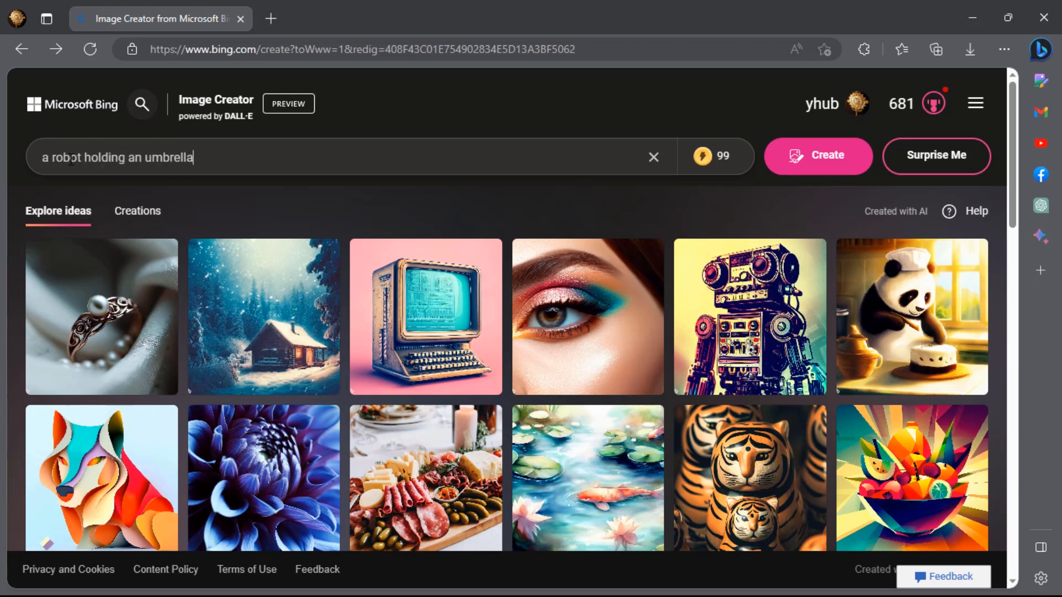
{"action": "type", "text": "in the rain, ink drawing"}
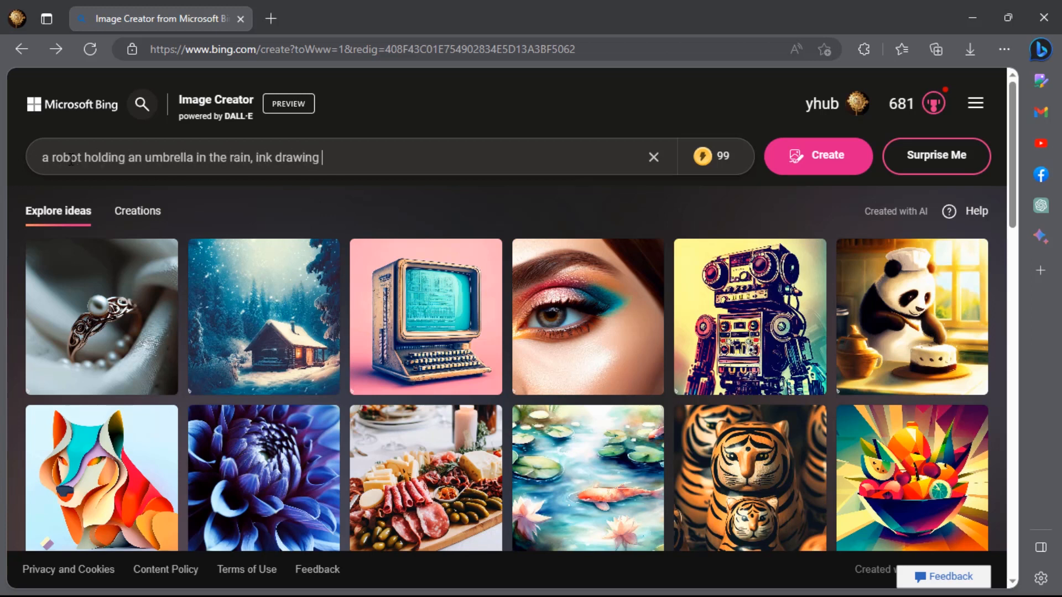
{"action": "left_click", "coordinate": [818, 156]}
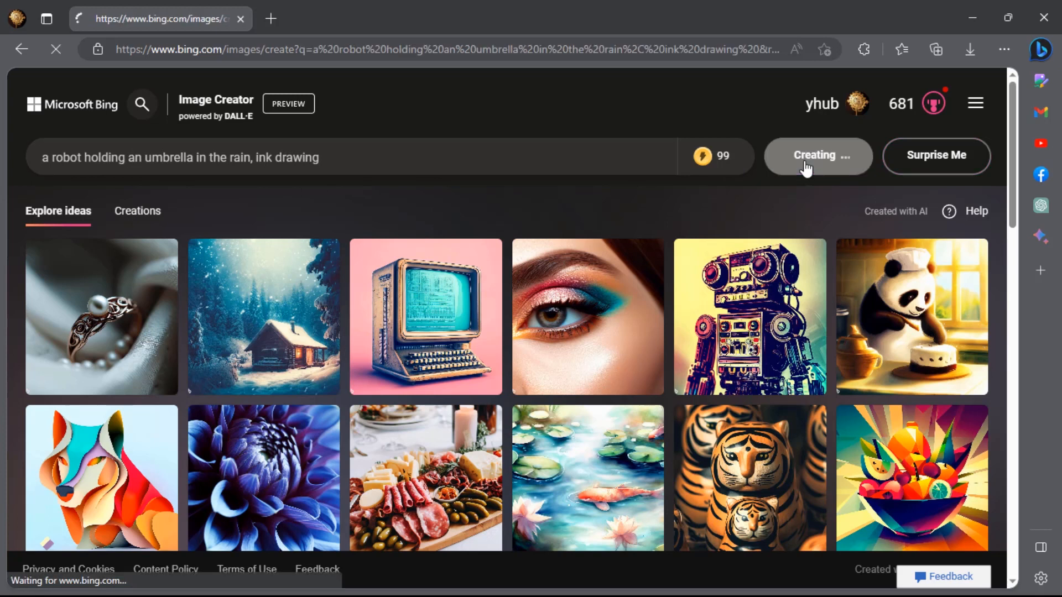
{"action": "left_click", "coordinate": [816, 156]}
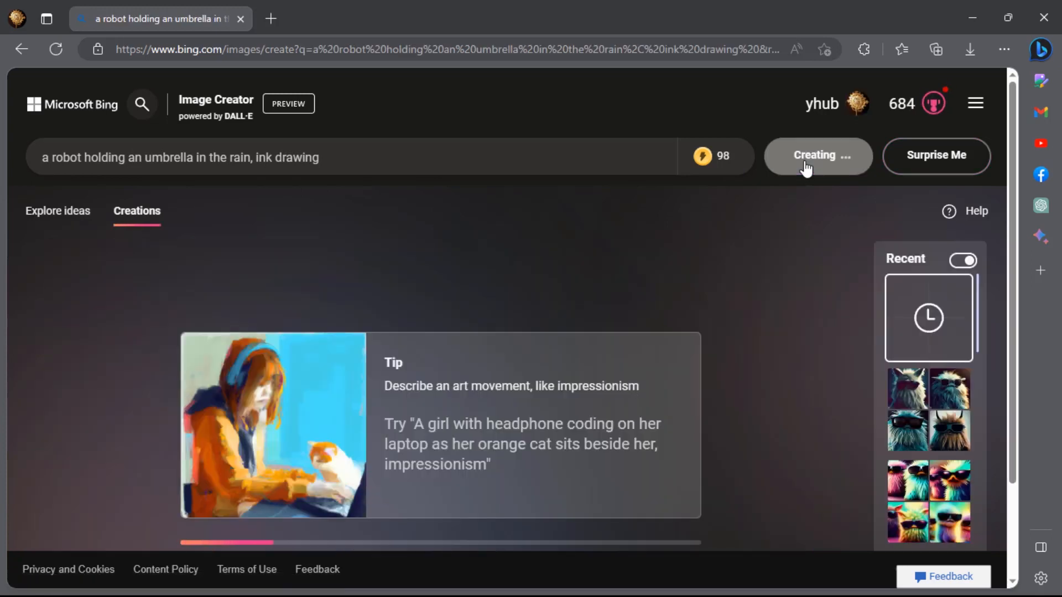
{"action": "left_click", "coordinate": [817, 156]}
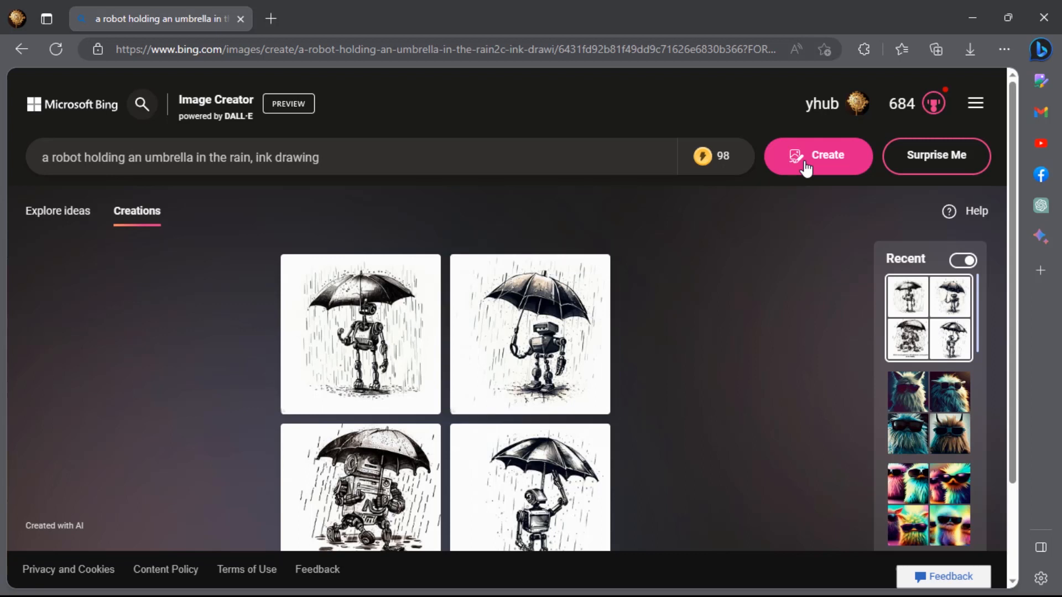
Step: Generate images for 'a women wearing a VR headset, Classical art' and review the second one full-size
{"action": "type", "text": "a women wearing a VR hea"}
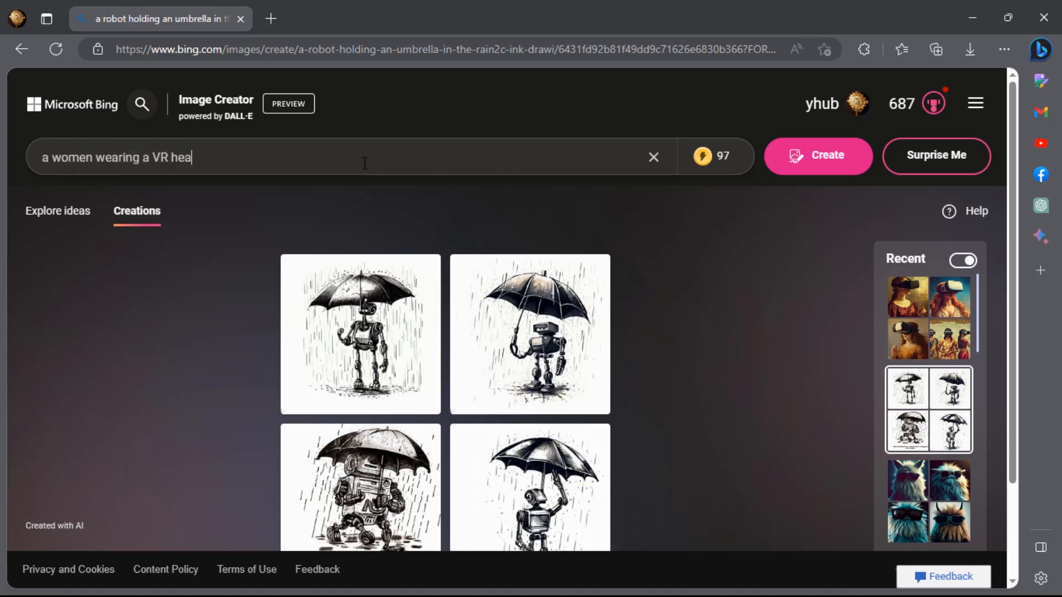
{"action": "type", "text": "dset, Classical art"}
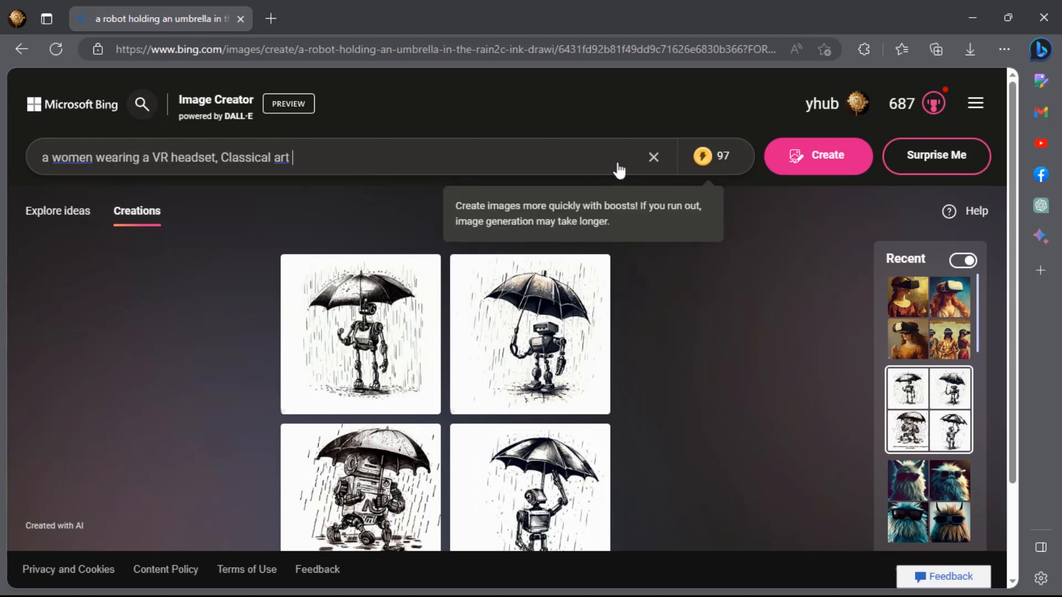
{"action": "left_click", "coordinate": [817, 156]}
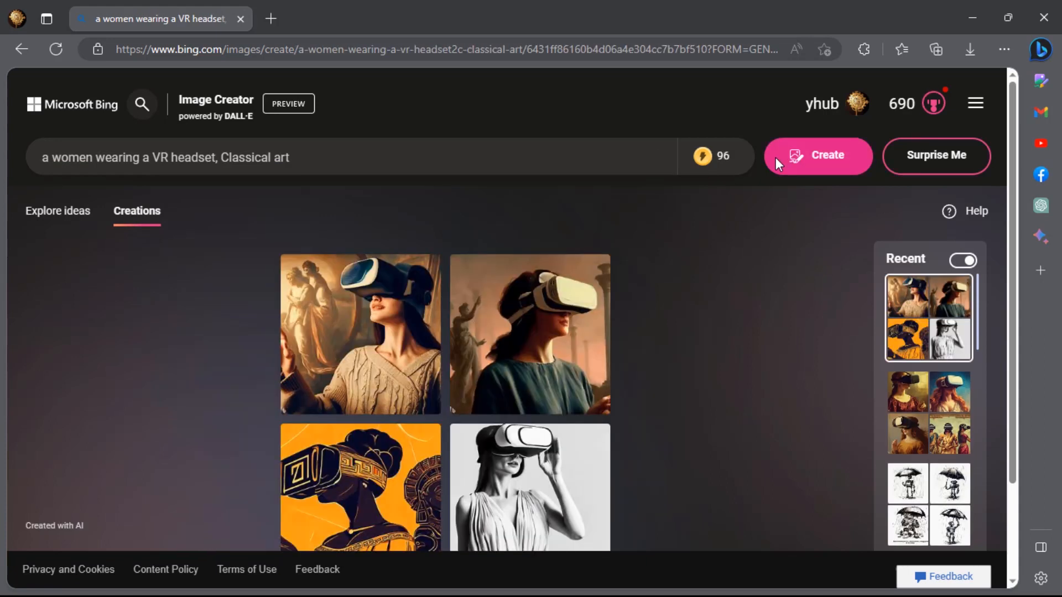
{"action": "scroll", "scroll_direction": "down", "scroll_amount": 3}
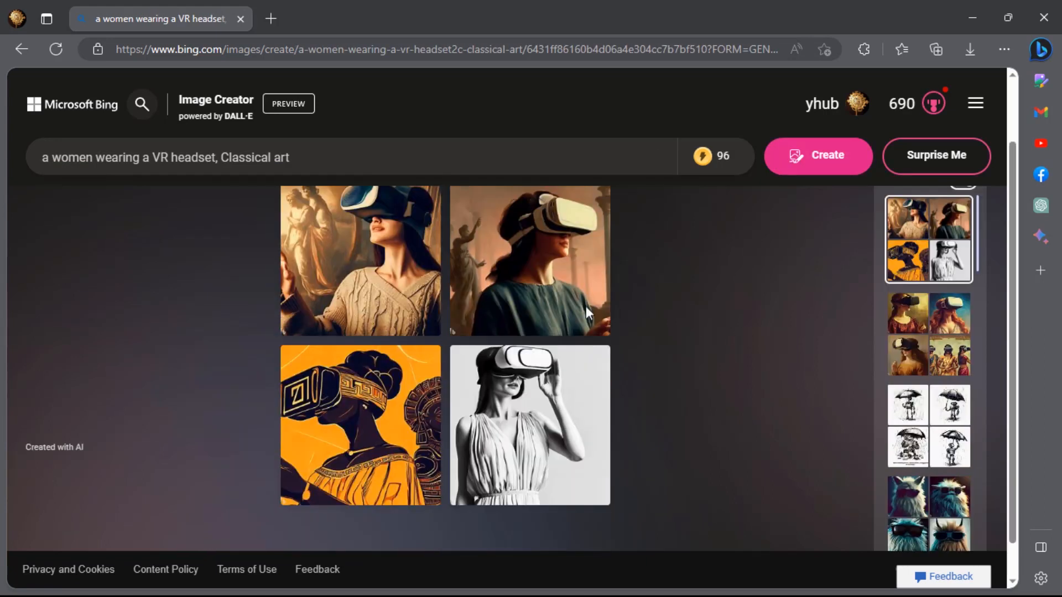
{"action": "left_click", "coordinate": [530, 261]}
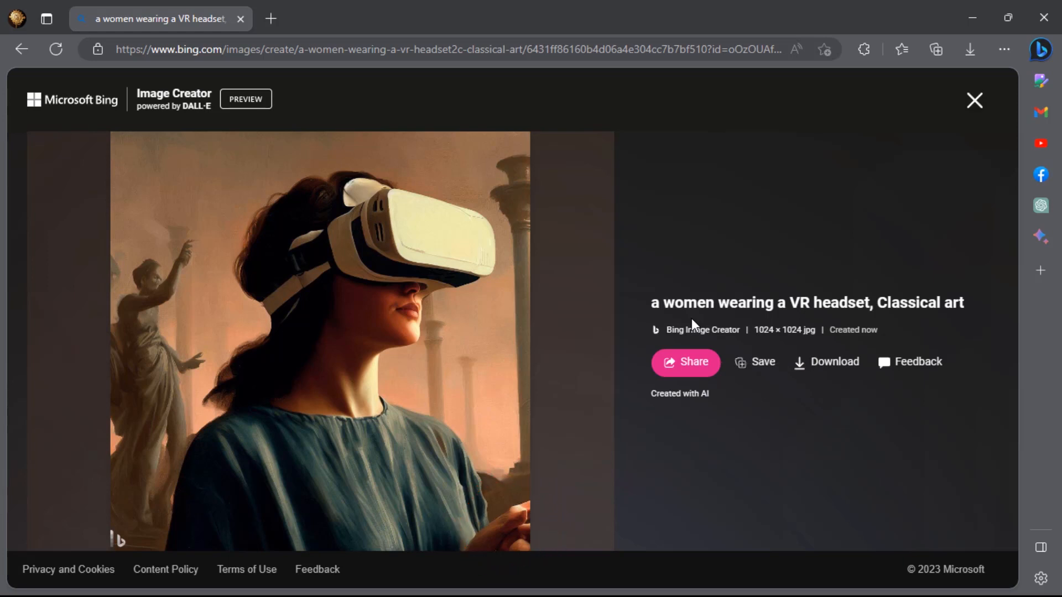
{"action": "mouse_move", "coordinate": [974, 101]}
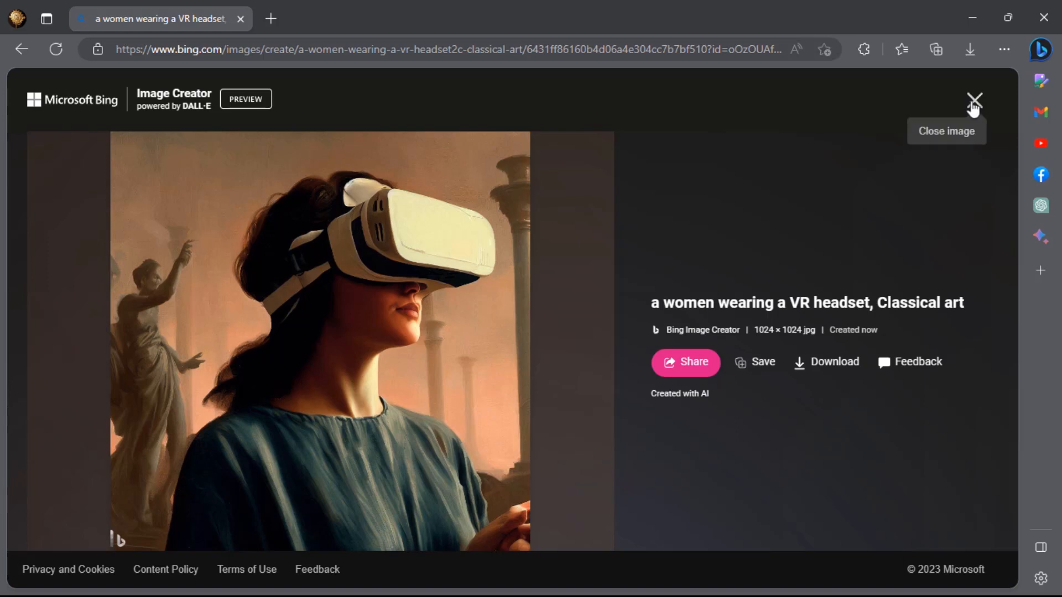
{"action": "left_click", "coordinate": [973, 99]}
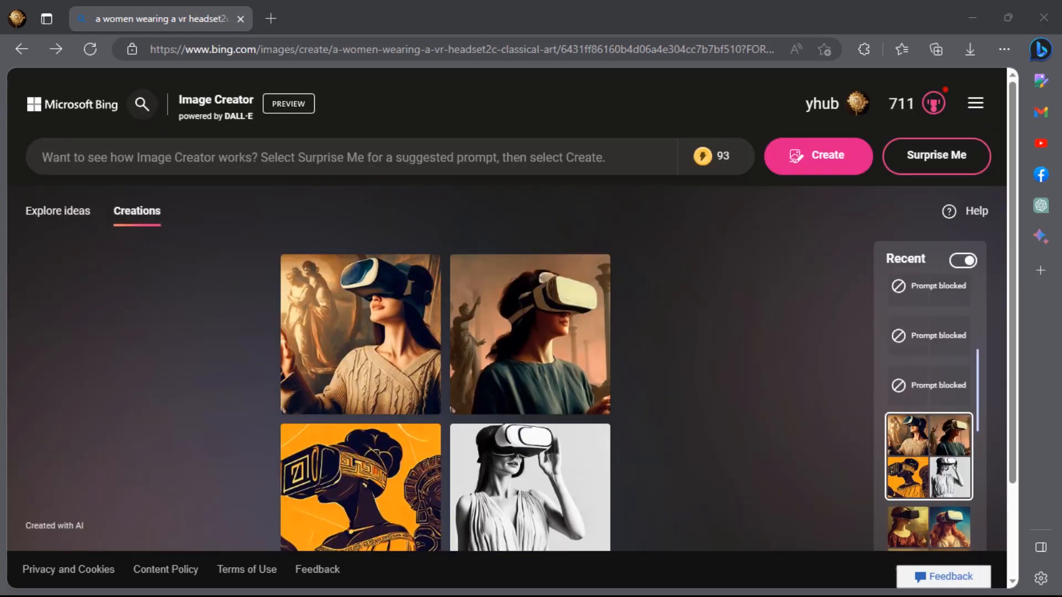
{"action": "mouse_move", "coordinate": [711, 156]}
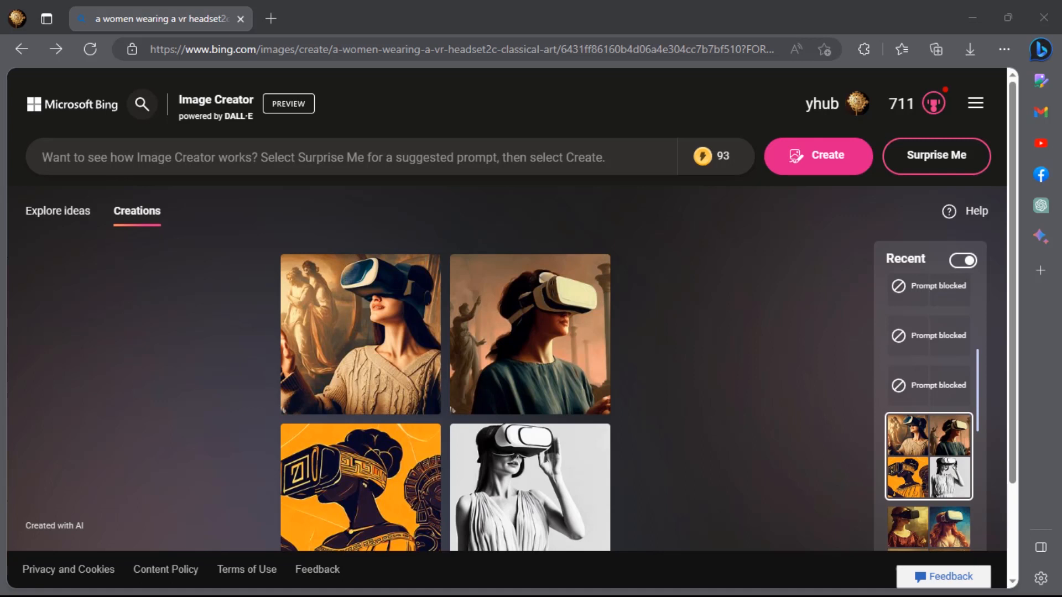
{"action": "mouse_move", "coordinate": [687, 380]}
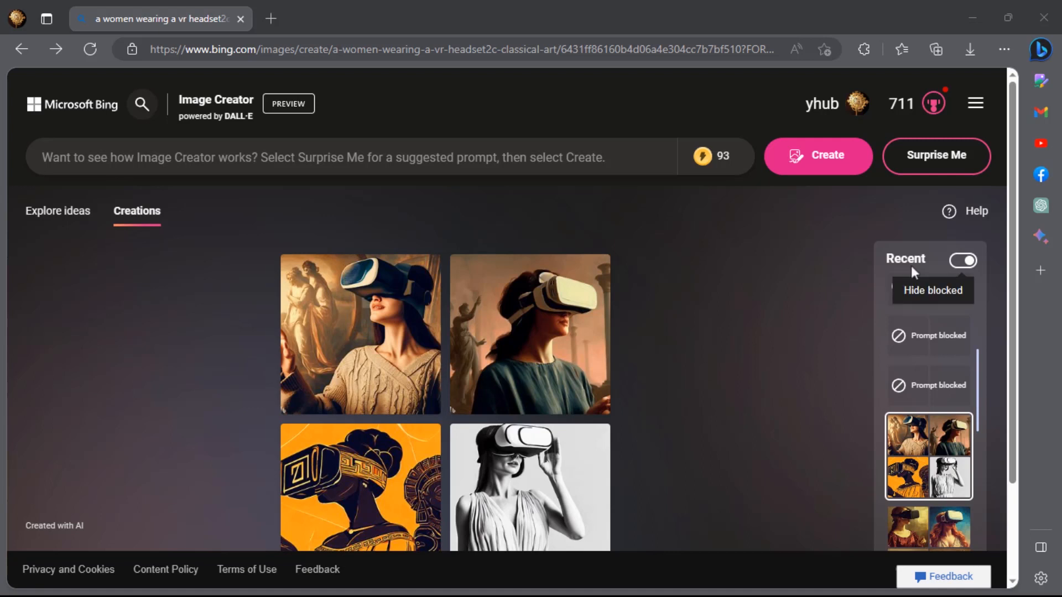
Step: Ask ChatGPT in the sidebar for three automobile photography prompts using the formula, then open the chat in a full tab
{"action": "left_click", "coordinate": [1041, 206]}
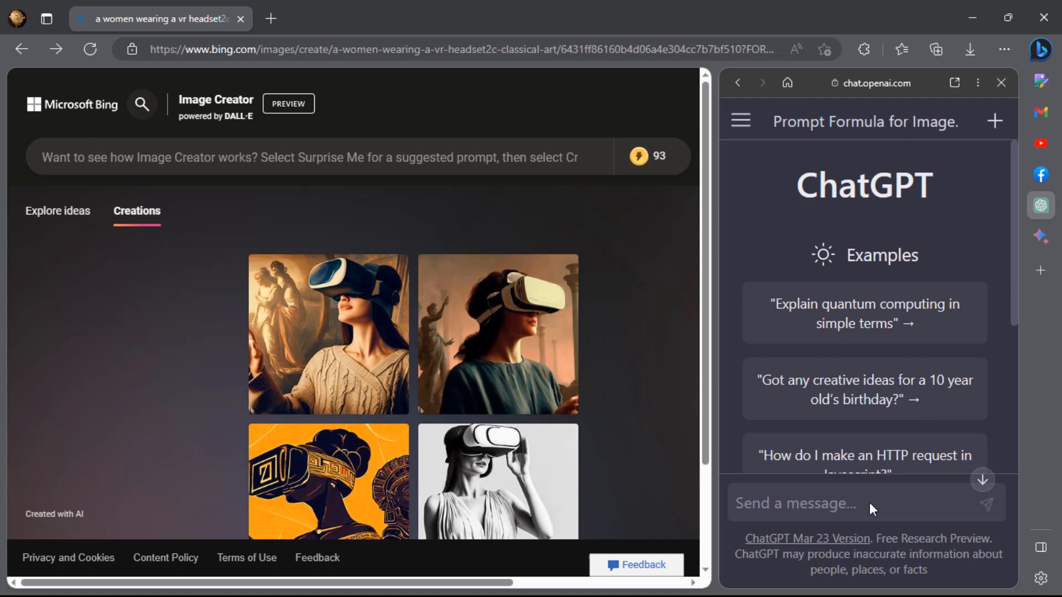
{"action": "type", "text": "Here is a Prompt For"}
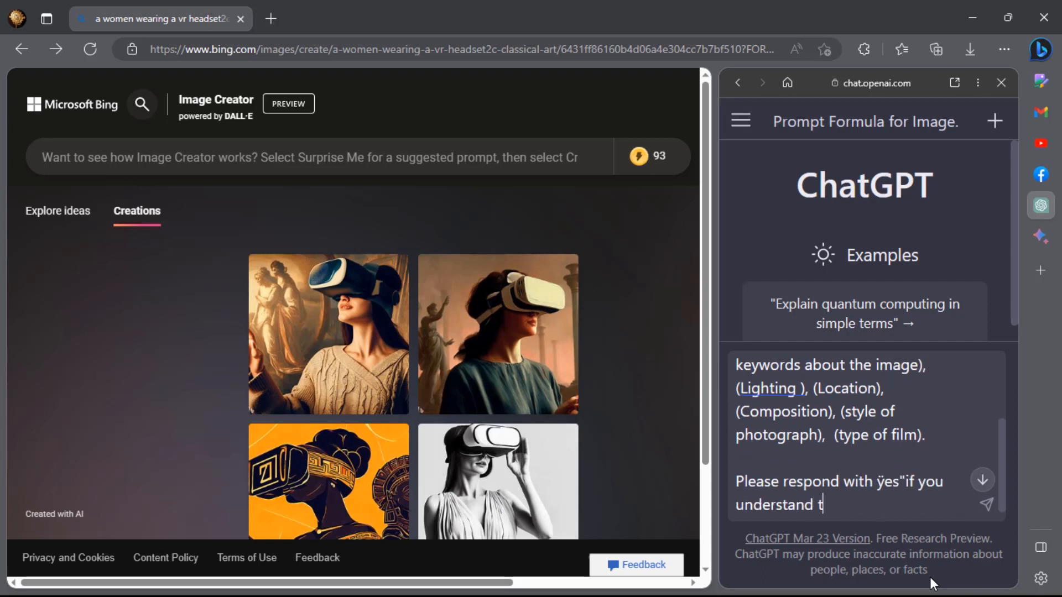
{"action": "type", "text": "he formula"}
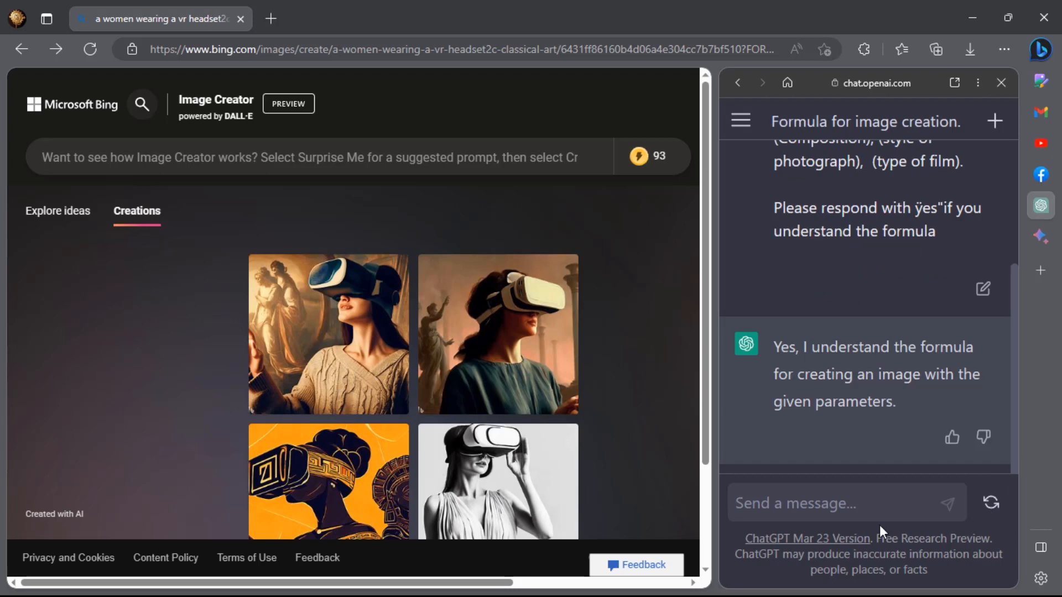
{"action": "type", "text": "give me three prompt for automobile photography."}
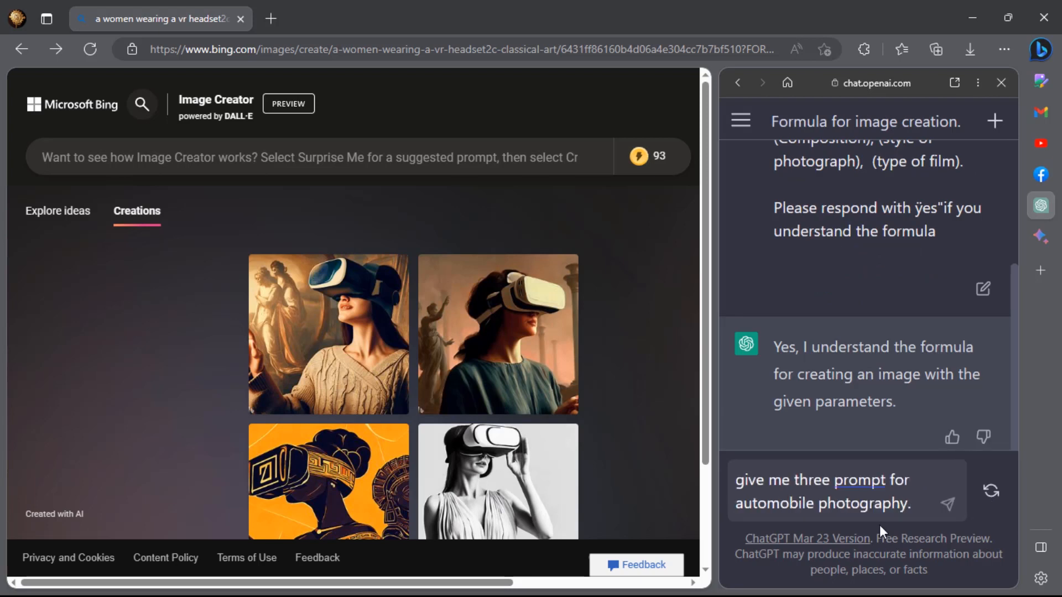
{"action": "left_click", "coordinate": [948, 505]}
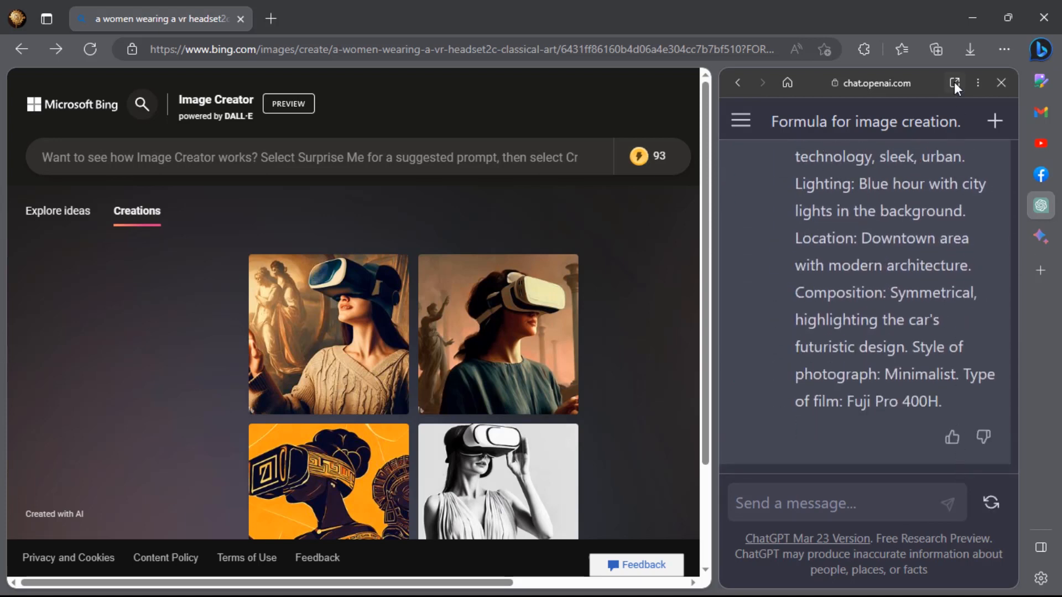
{"action": "left_click", "coordinate": [956, 83]}
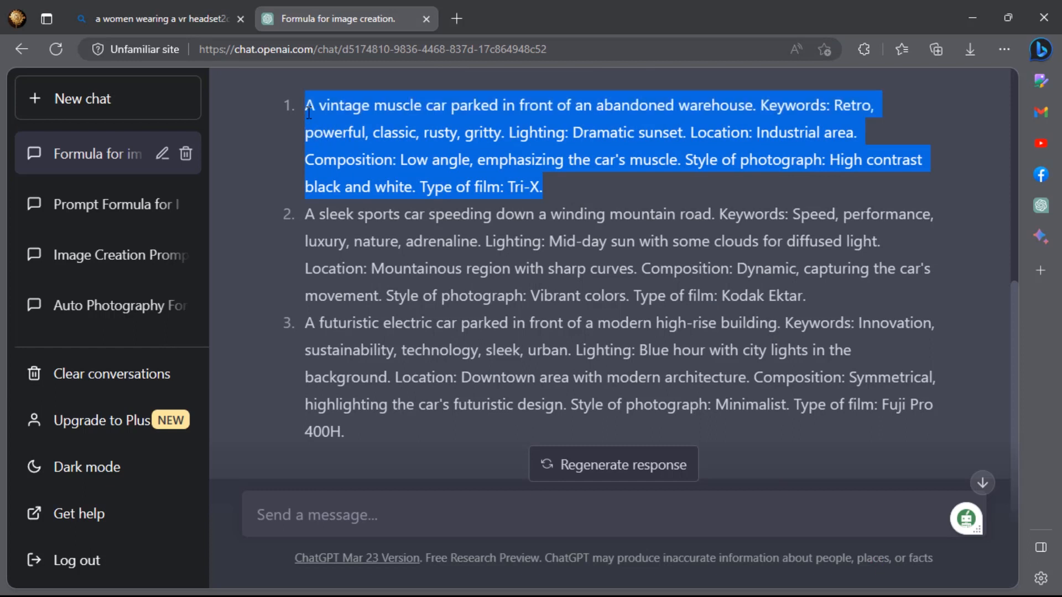
Step: Generate the ChatGPT vintage muscle car prompt in Image Creator and open the first result full-size
{"action": "left_click", "coordinate": [159, 19]}
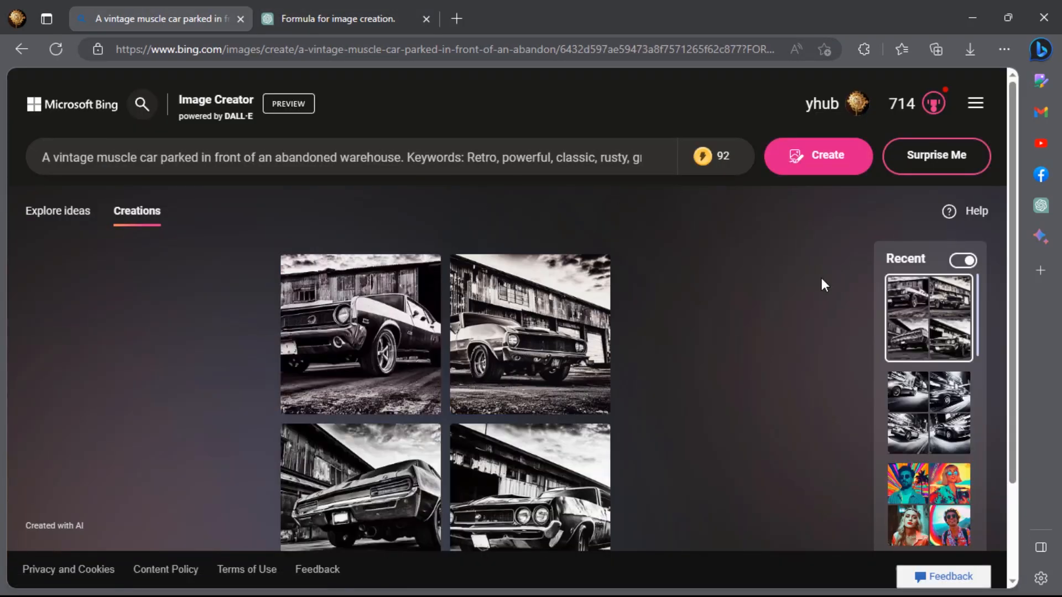
{"action": "left_click", "coordinate": [360, 334]}
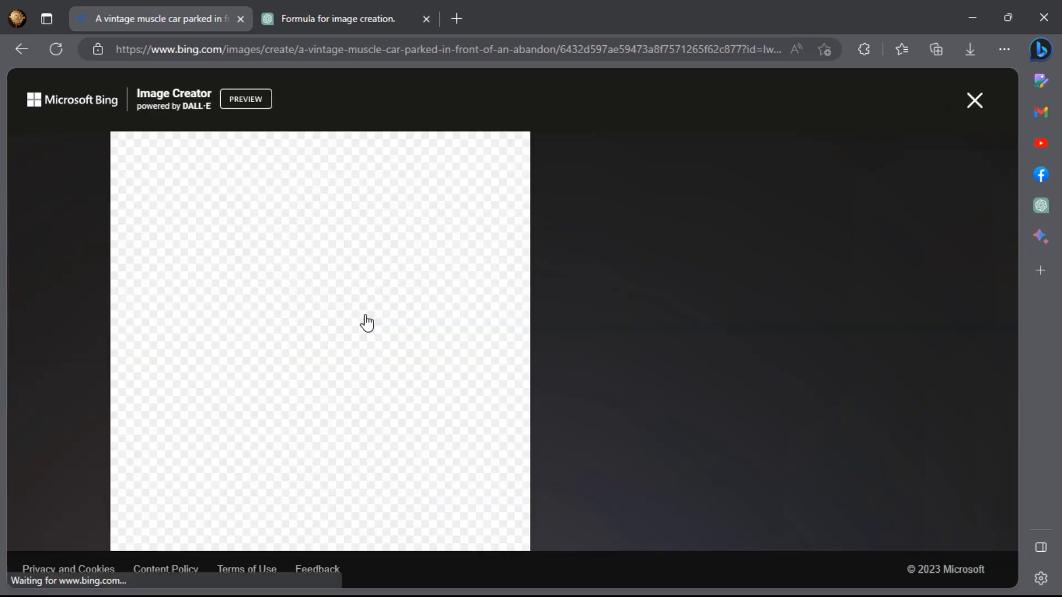